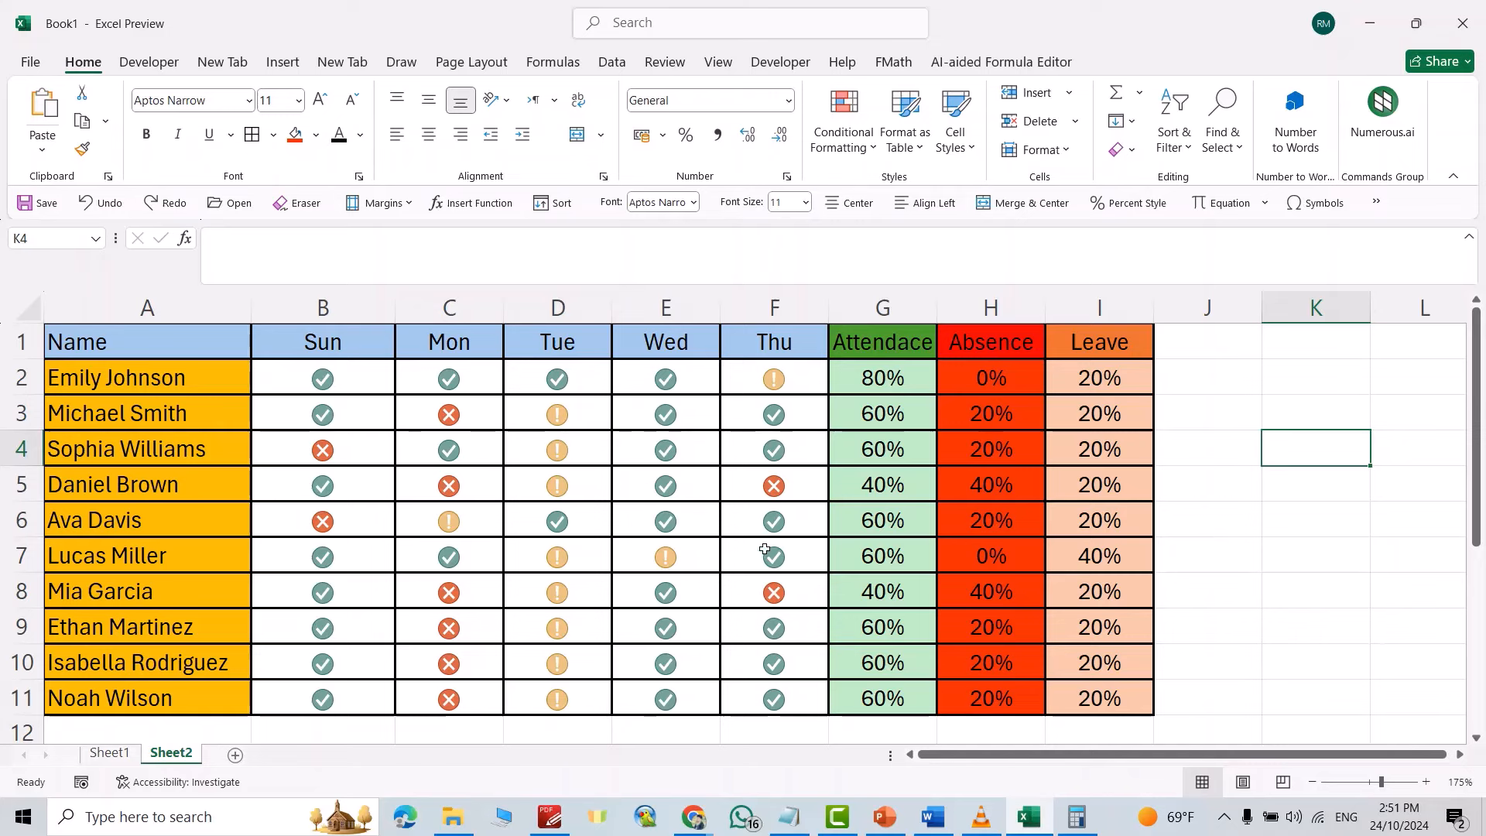
mouse_move(631, 521)
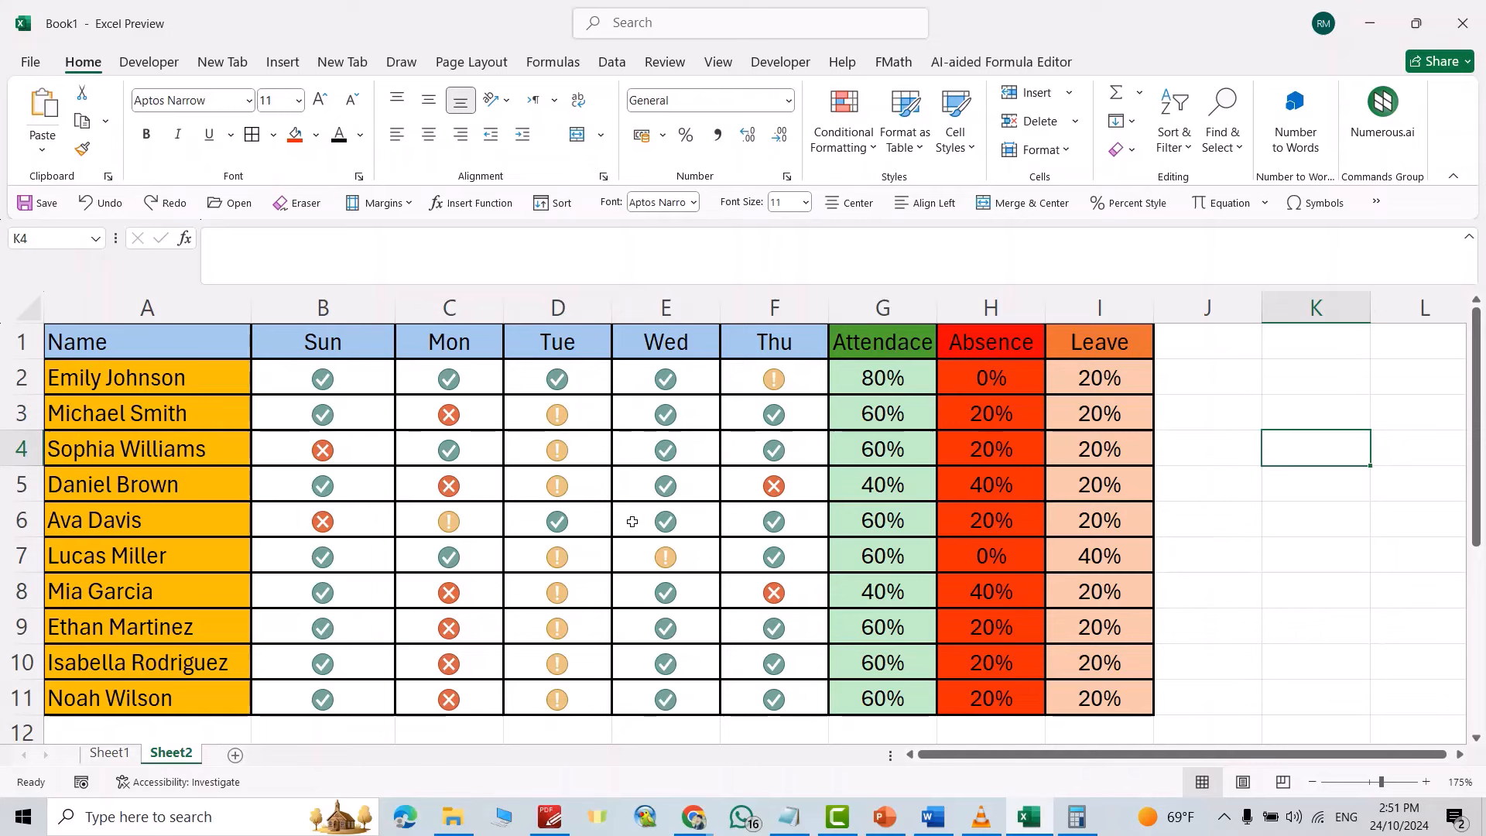
mouse_move(712, 342)
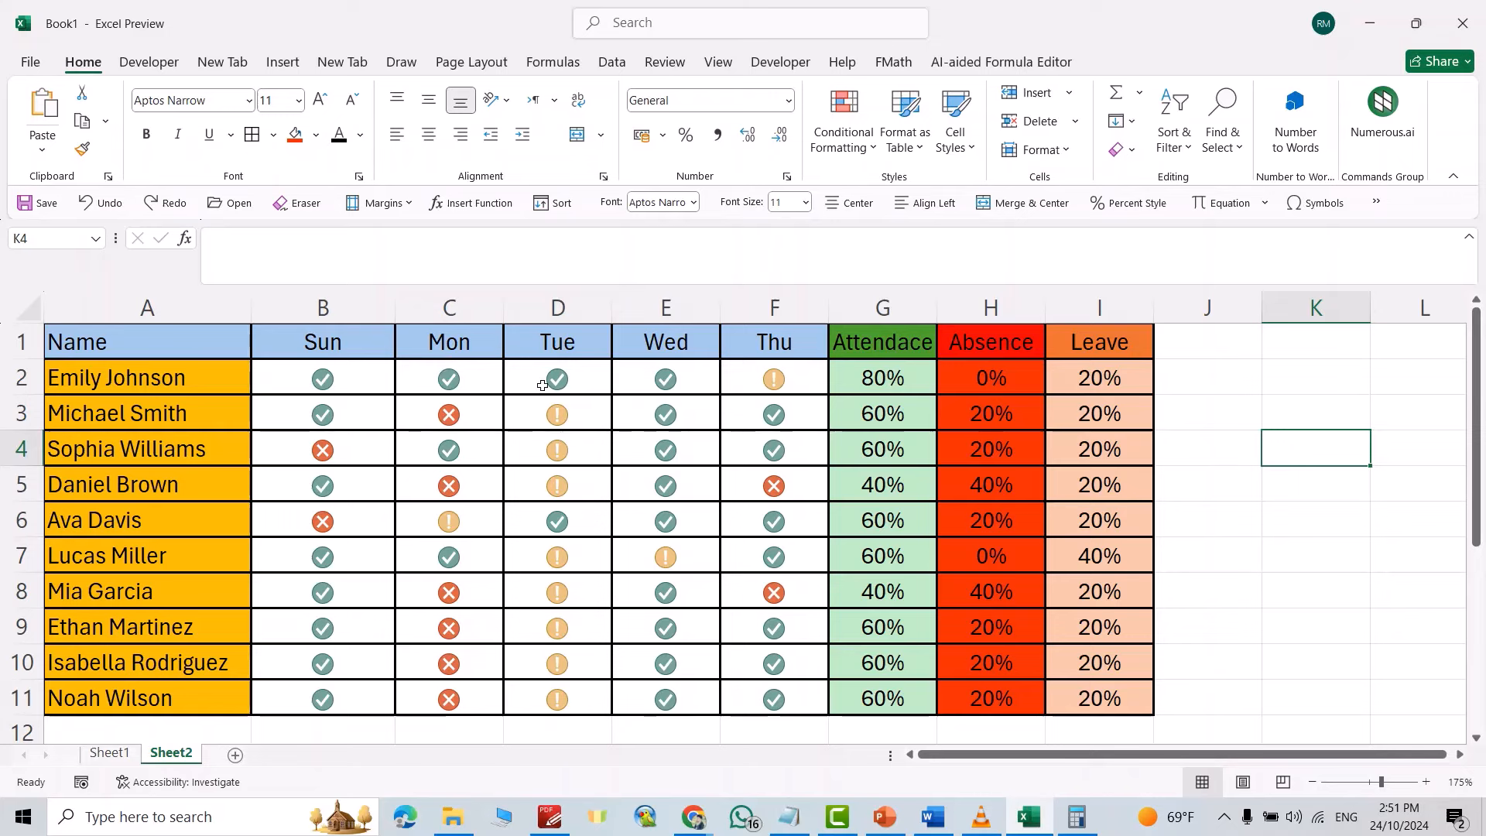
Step: Mark Emily present on Thursday and absent on Tuesday to test the percentages
click(773, 378)
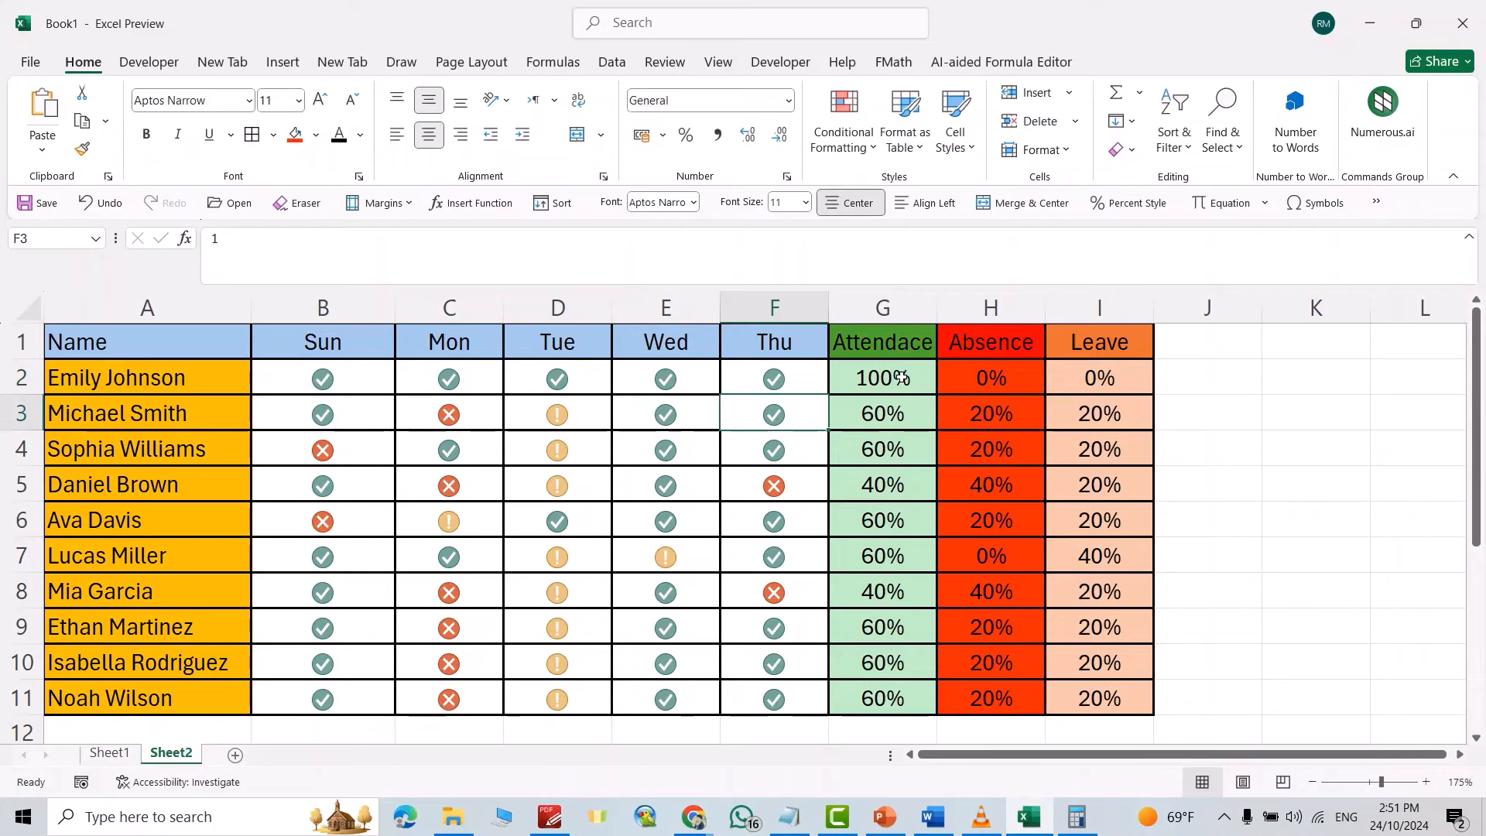
mouse_move(956, 395)
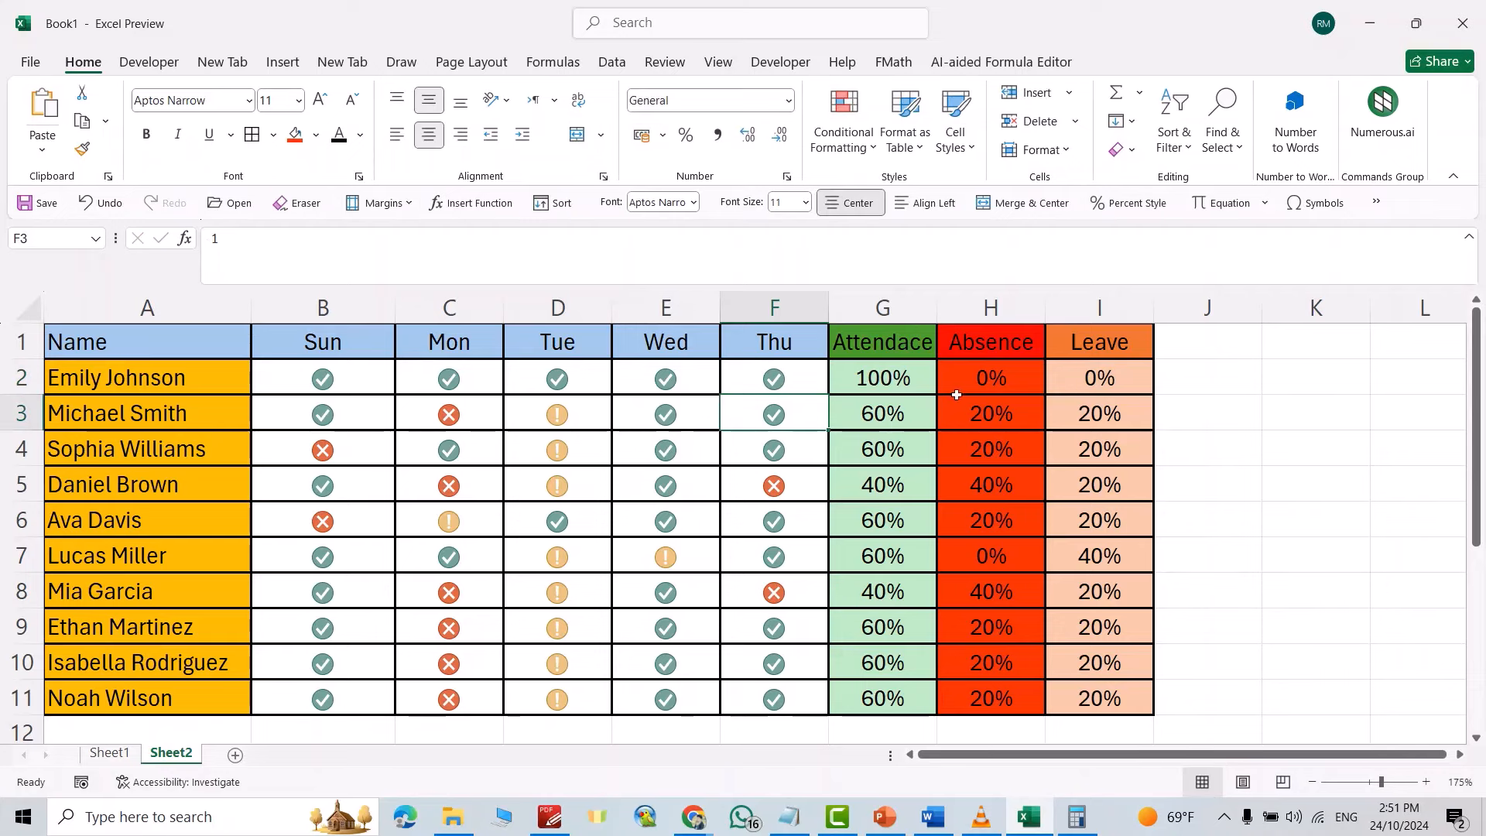
mouse_move(999, 378)
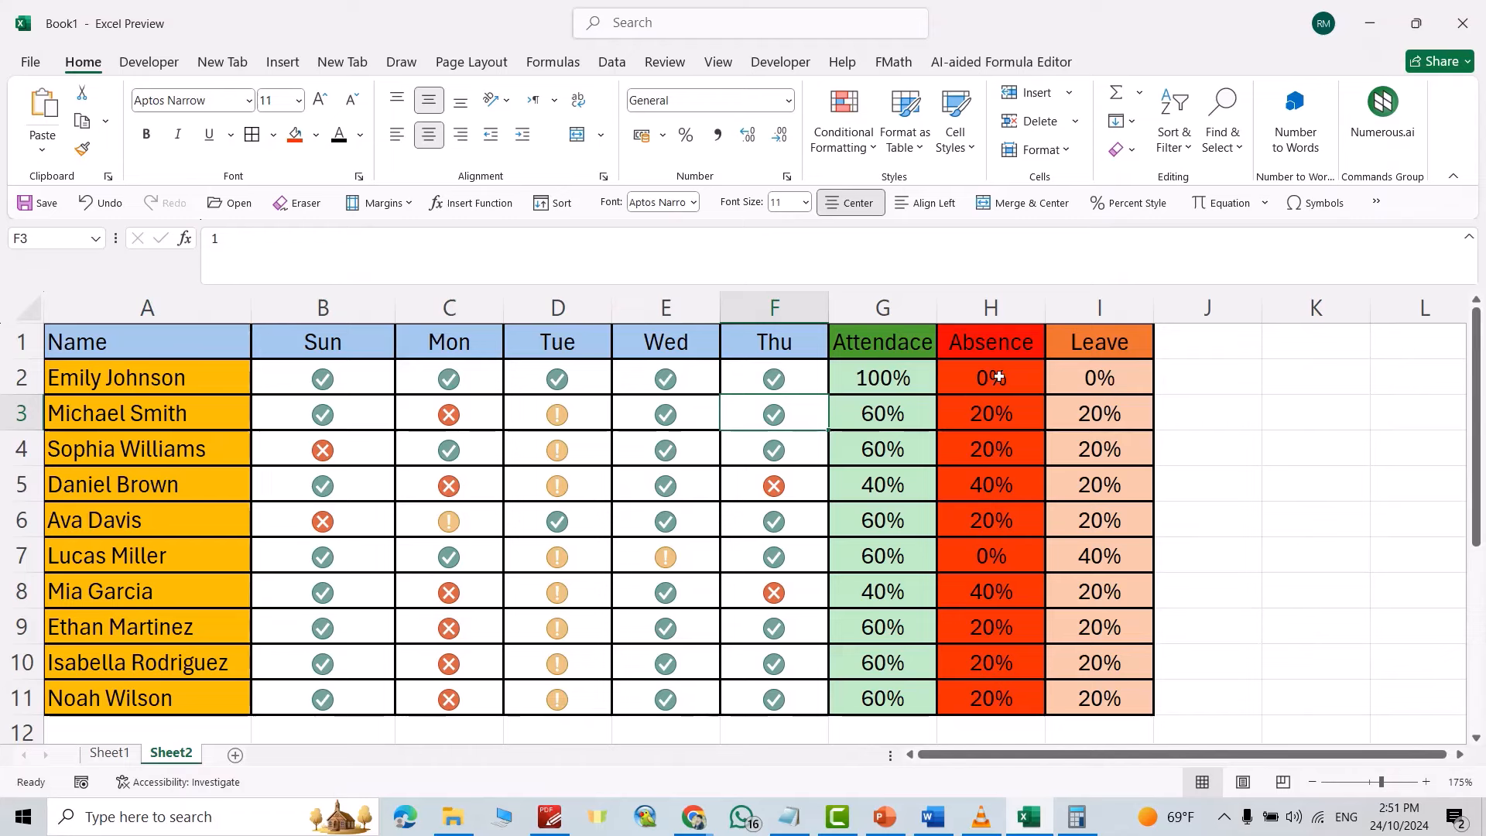
click(557, 378)
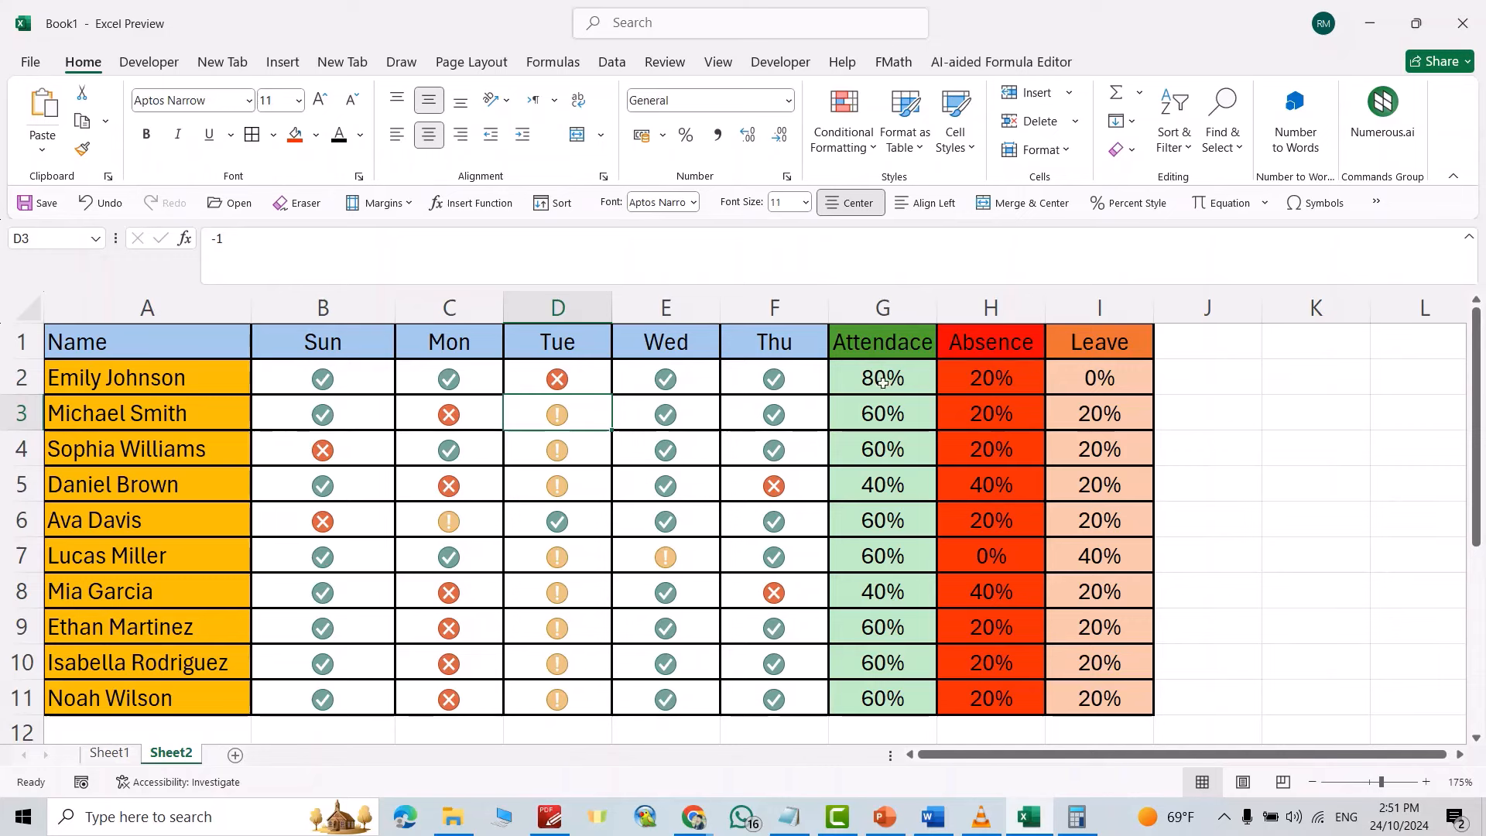
mouse_move(716, 472)
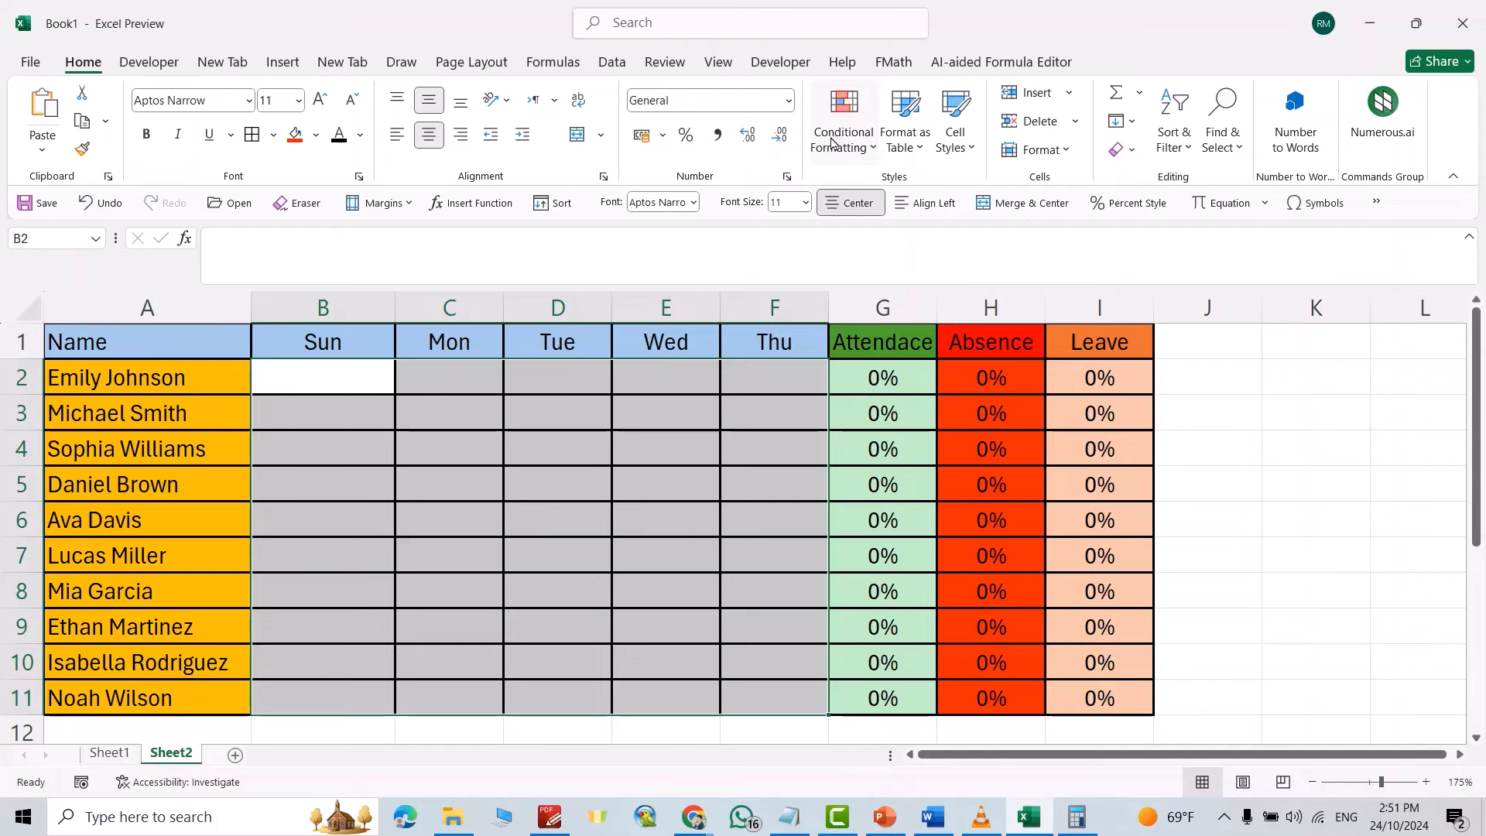
Step: Add an icon-only Icon Sets rule: check for 1+, cross for 0, exclamation below 0
click(843, 119)
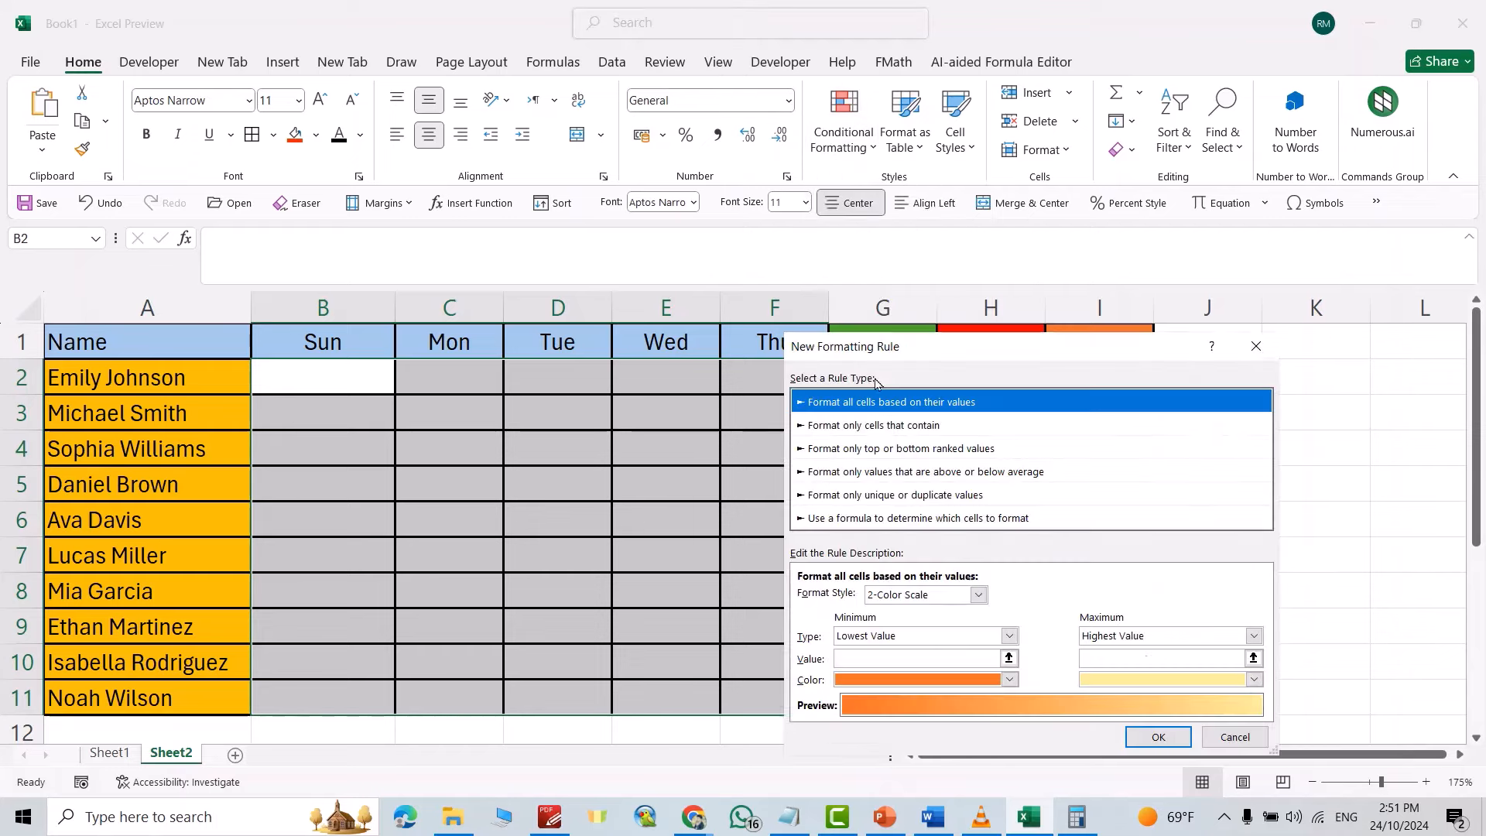
click(978, 594)
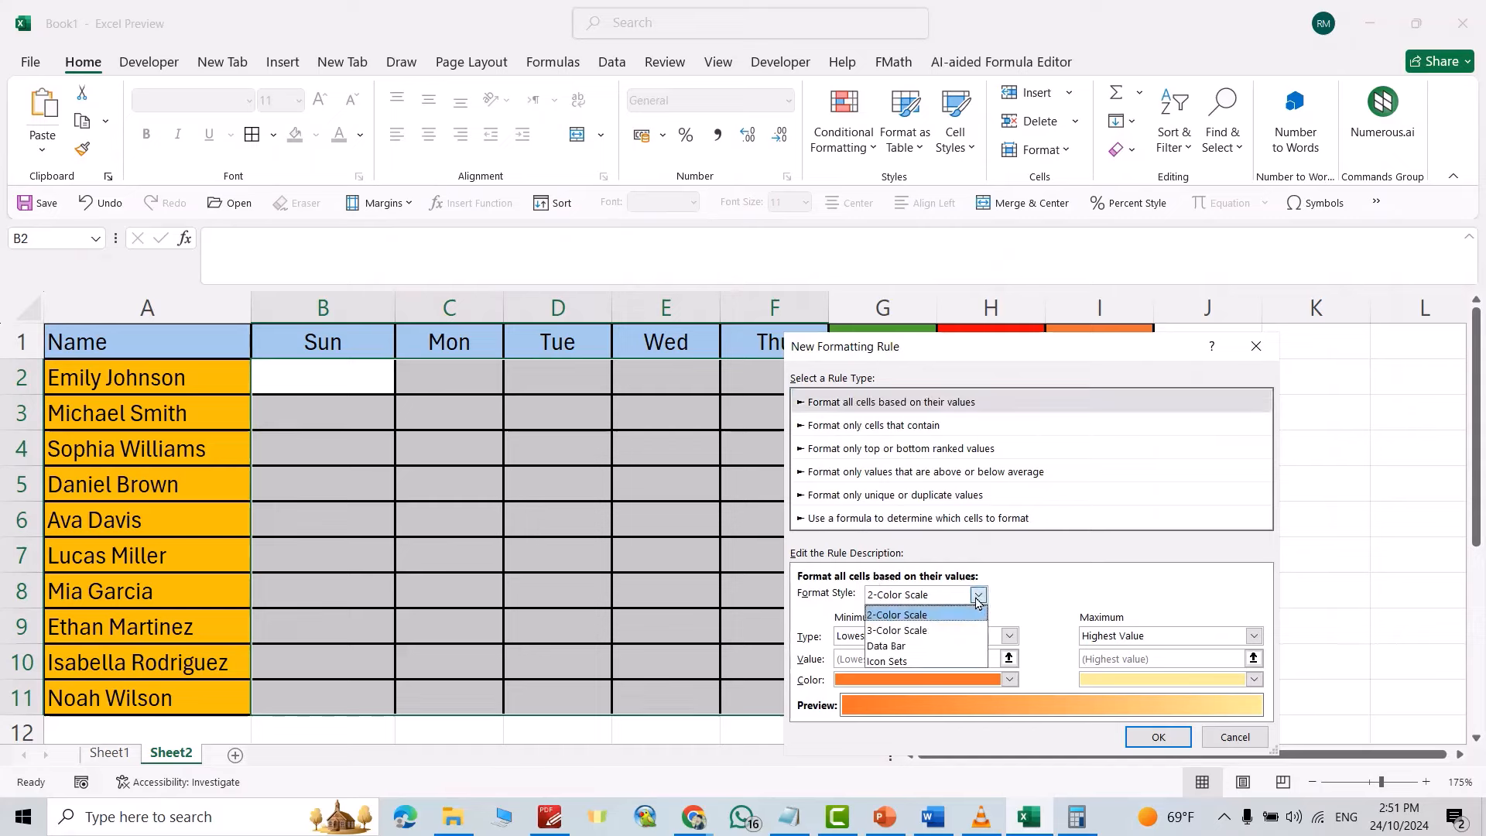
click(886, 661)
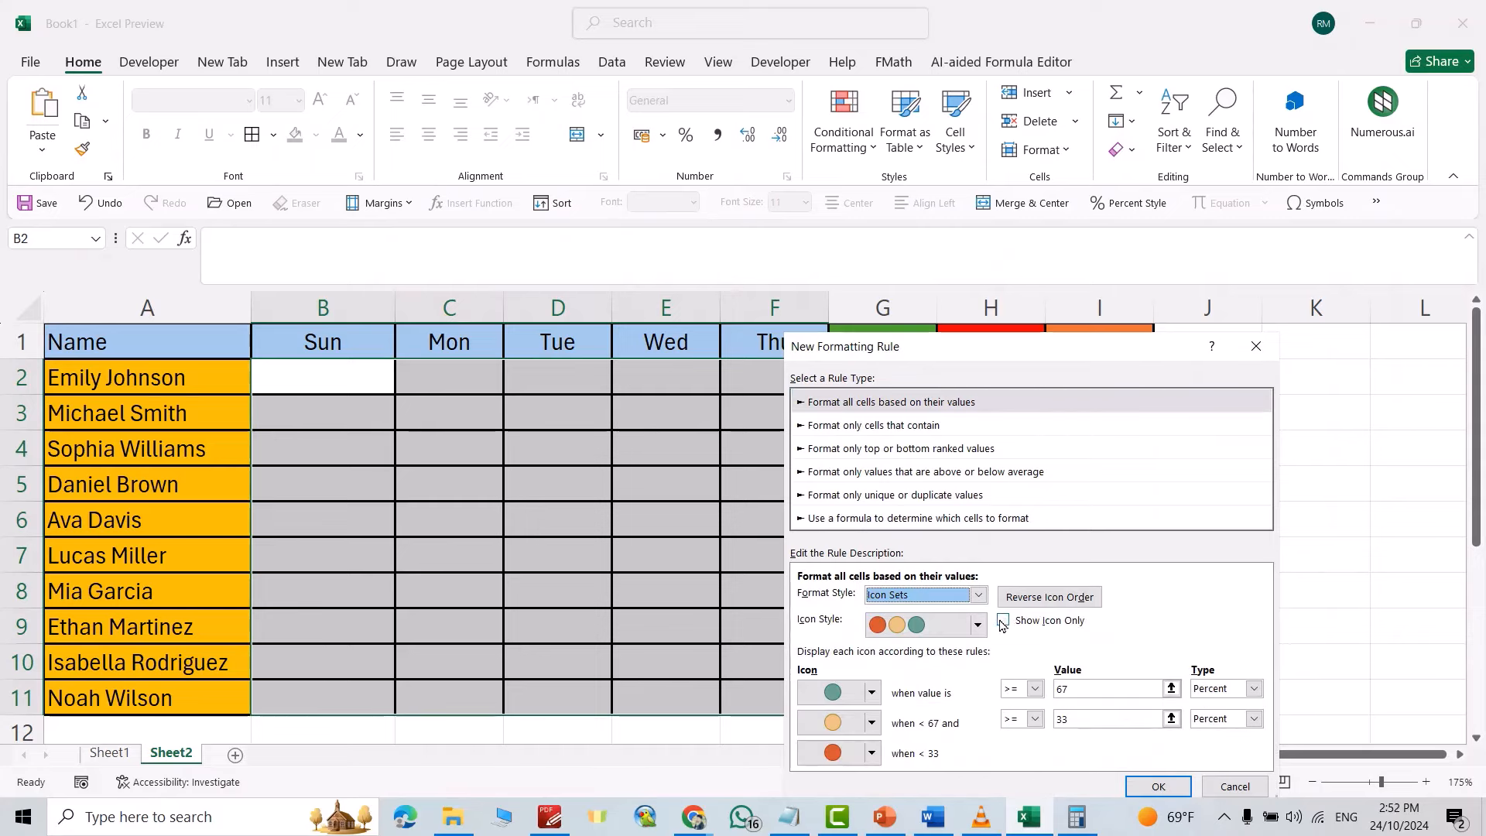
click(1002, 620)
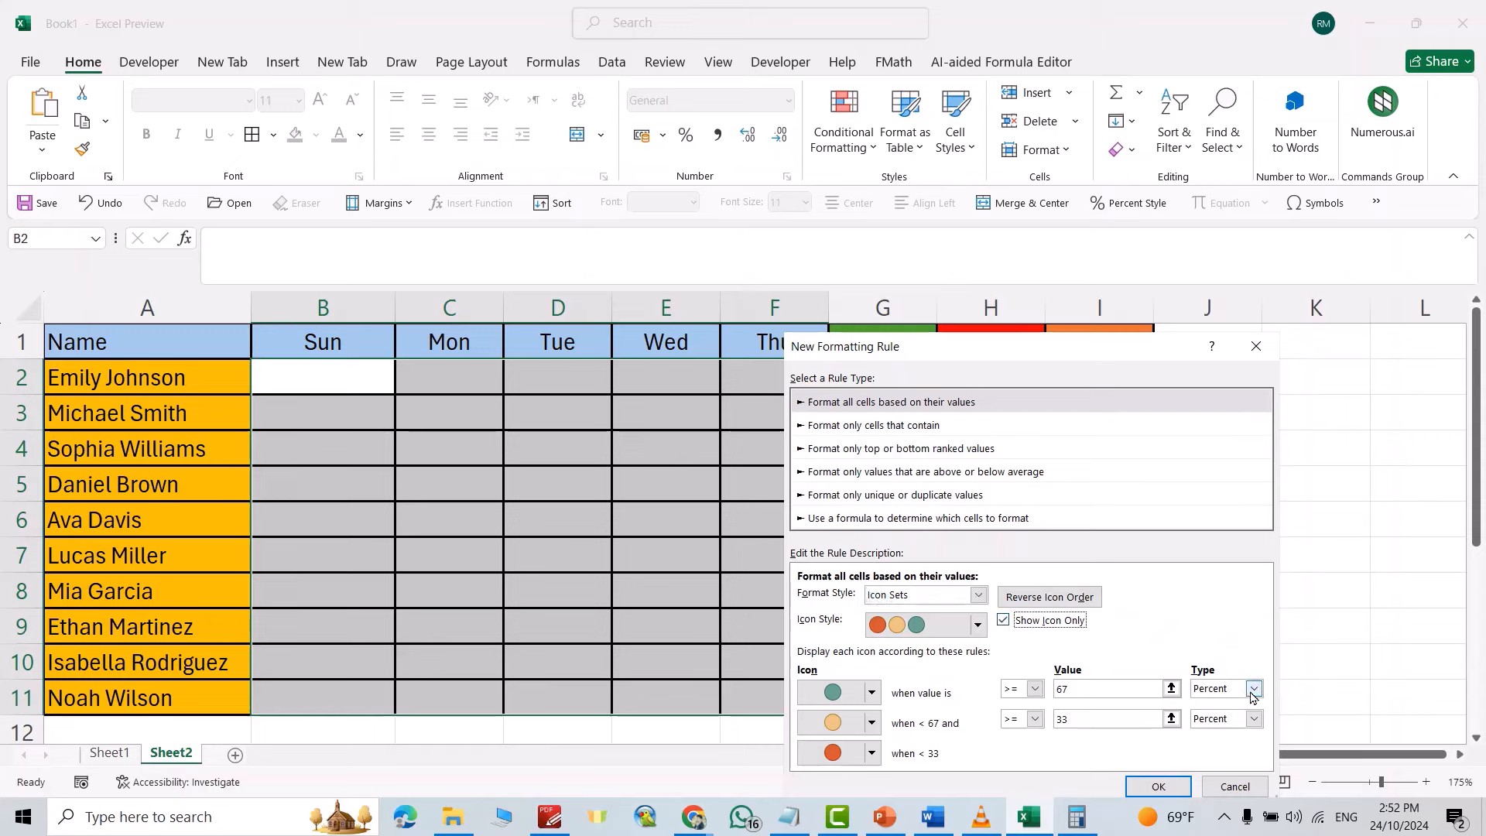
click(1252, 689)
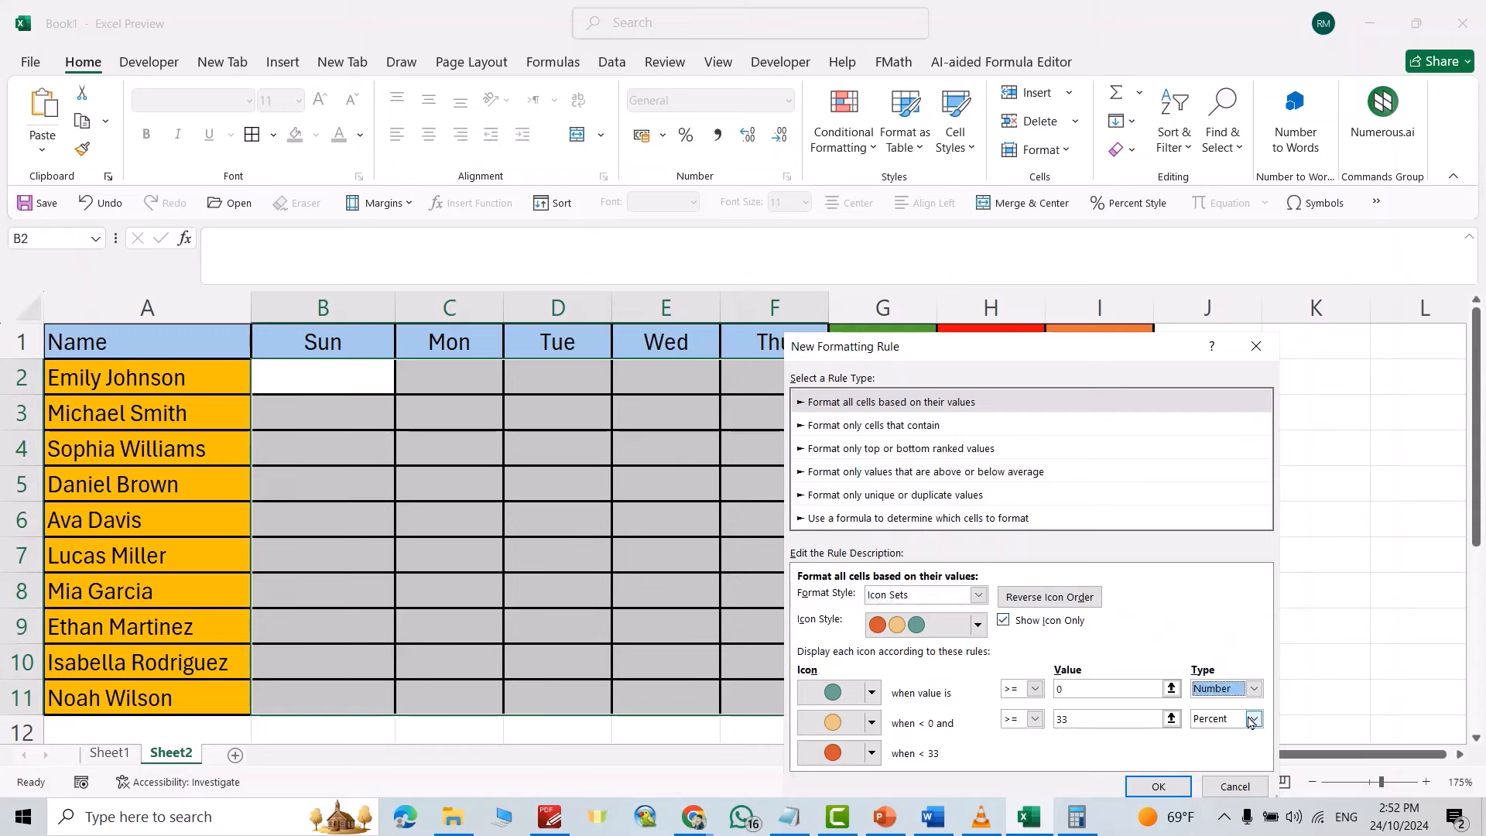
click(1253, 719)
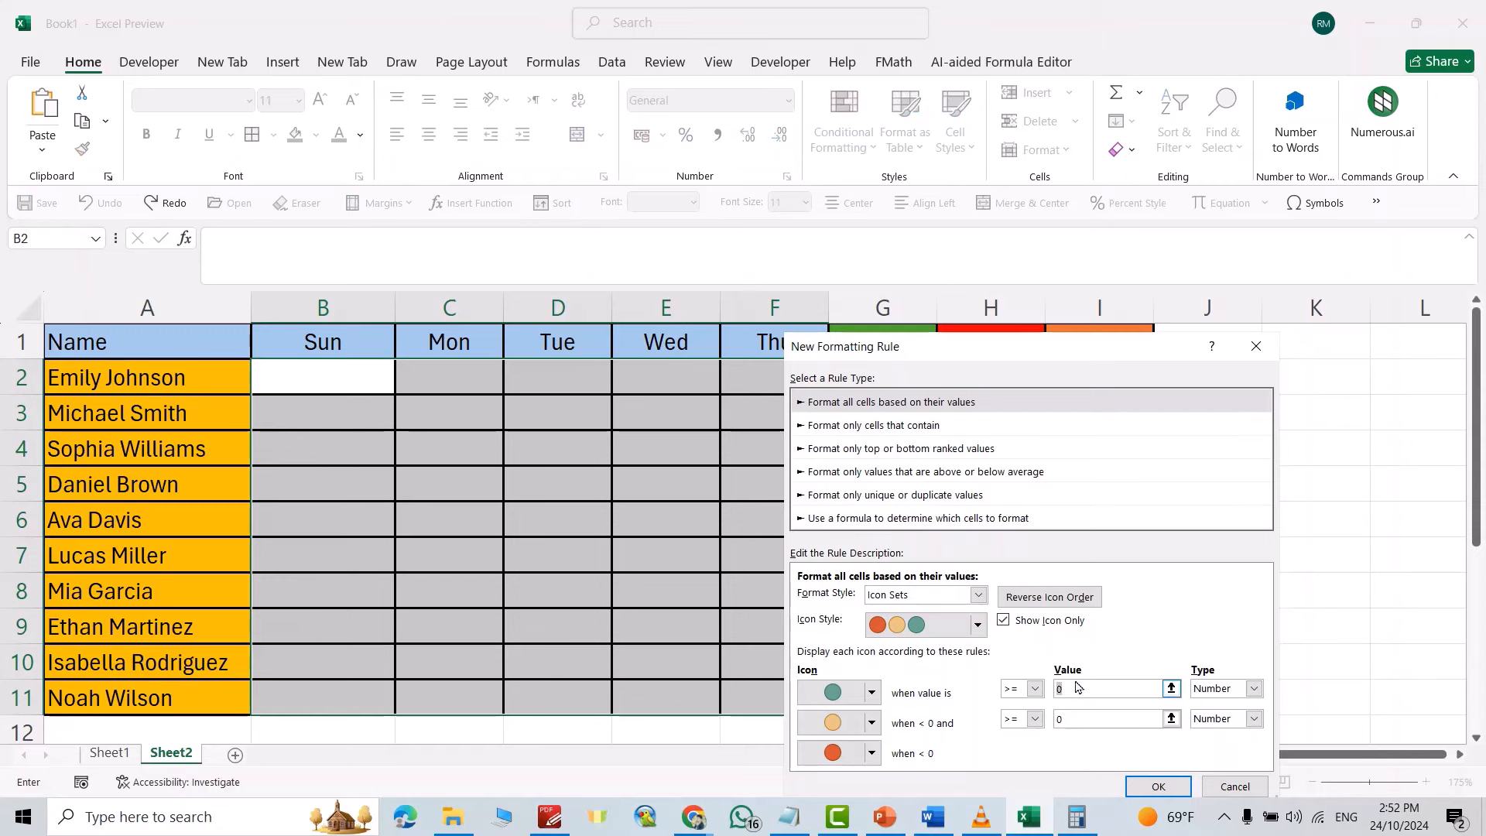
text(1)
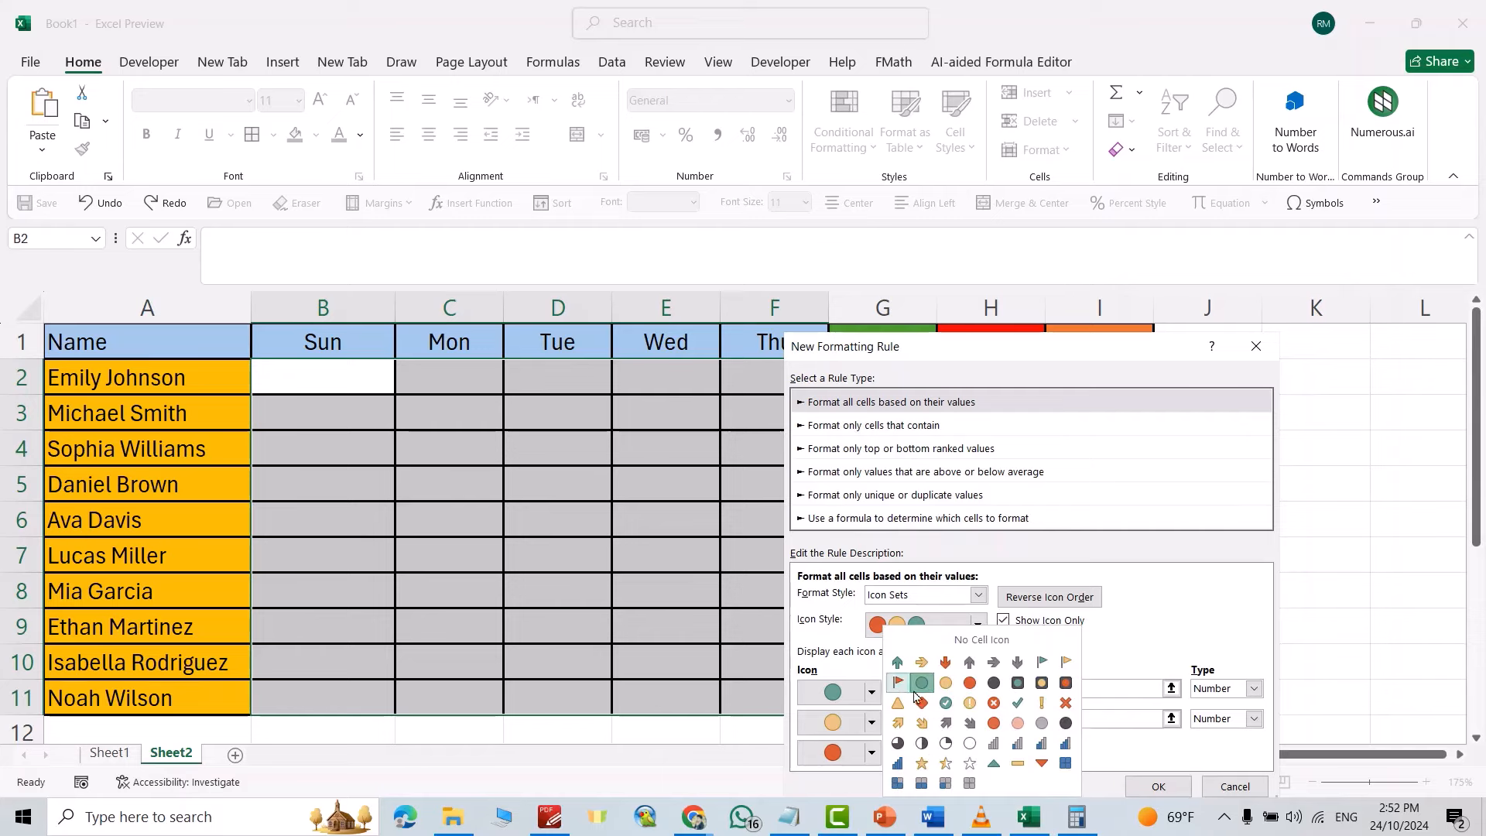
click(944, 702)
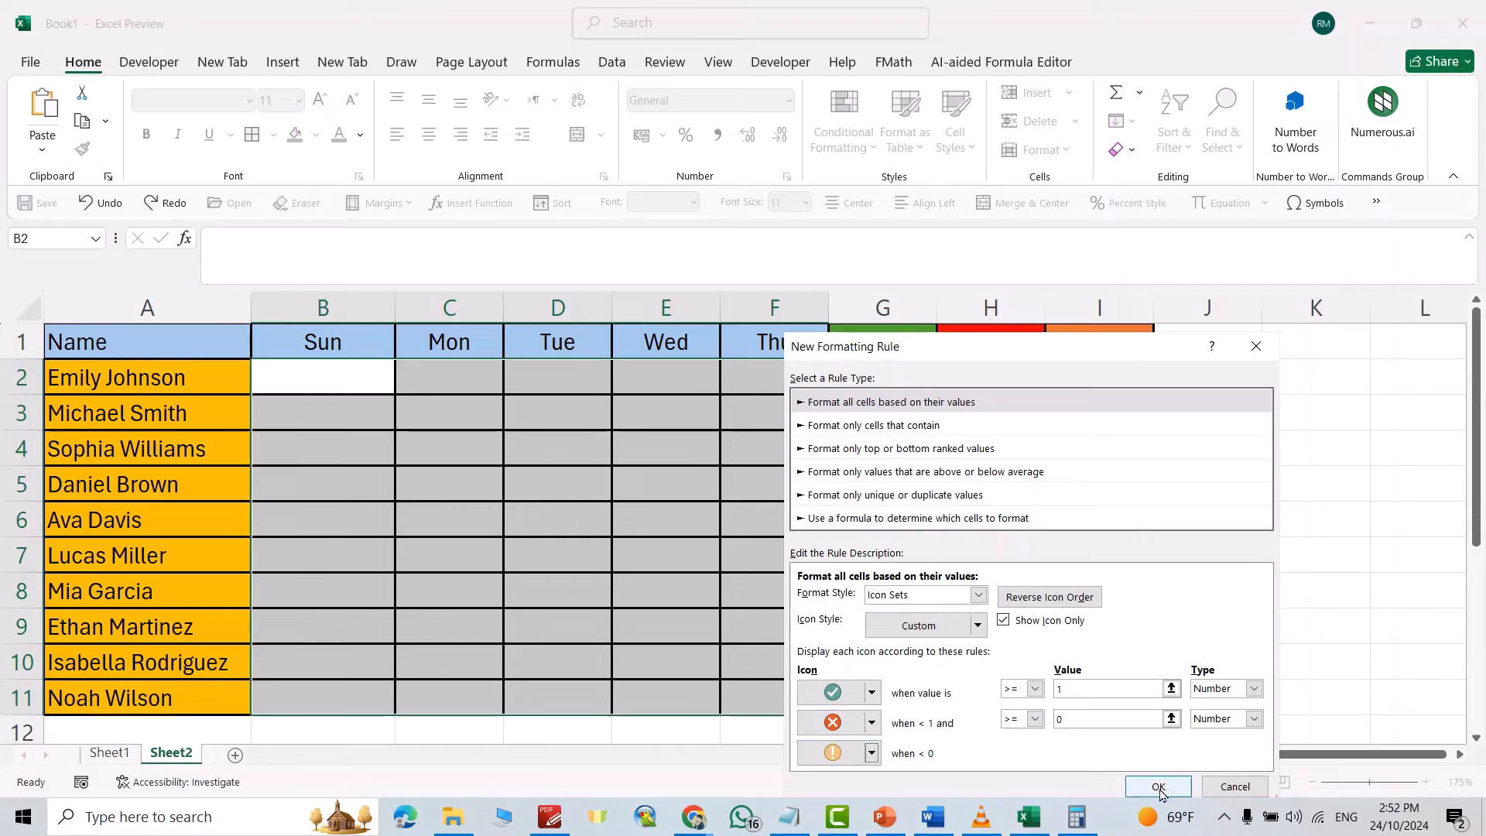
click(1158, 786)
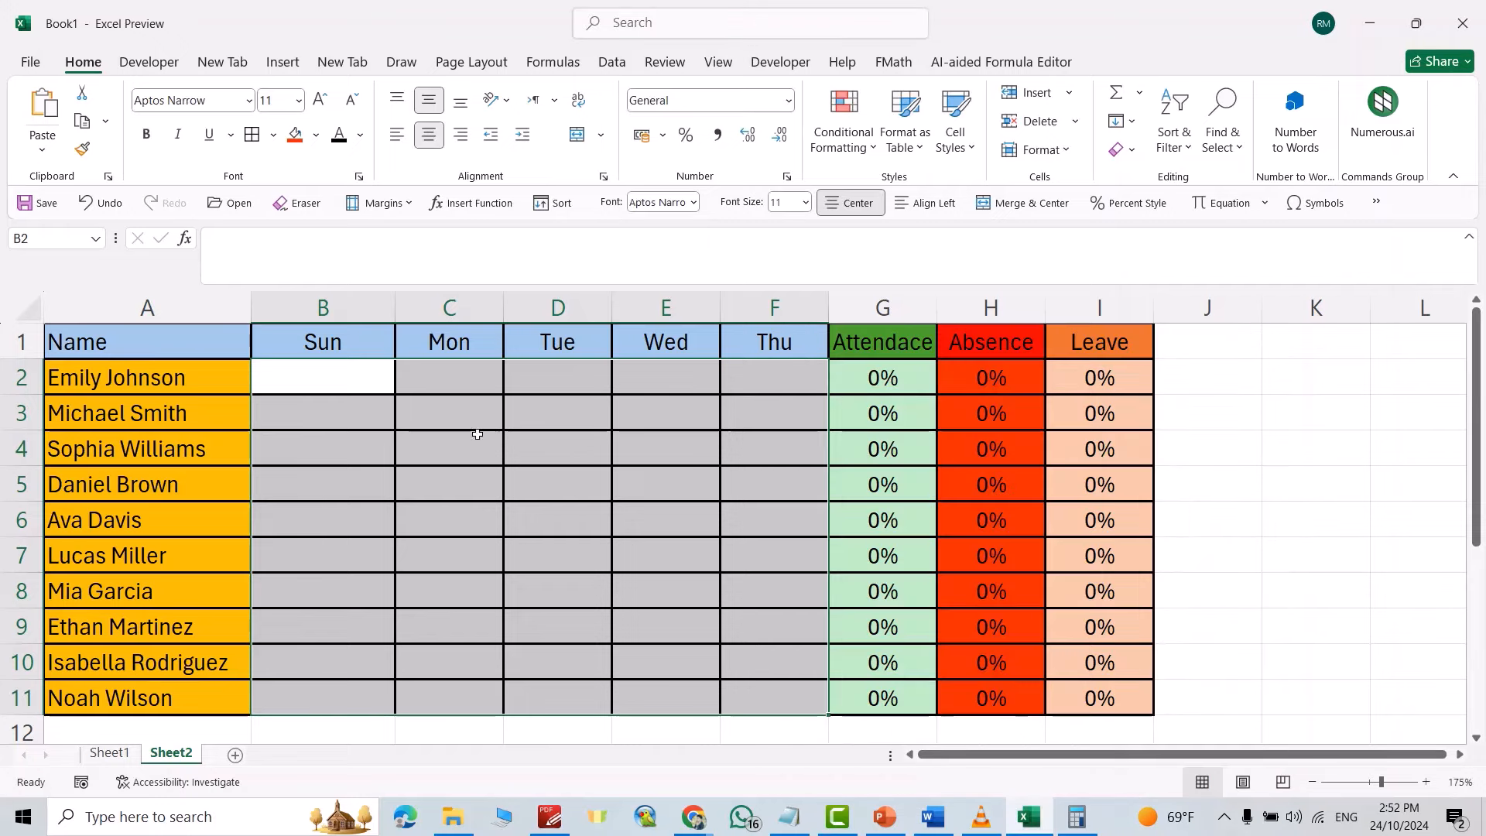
Step: Enter 1, 0 and -1 in Emily's Sunday, Monday and Tuesday cells
text(1)
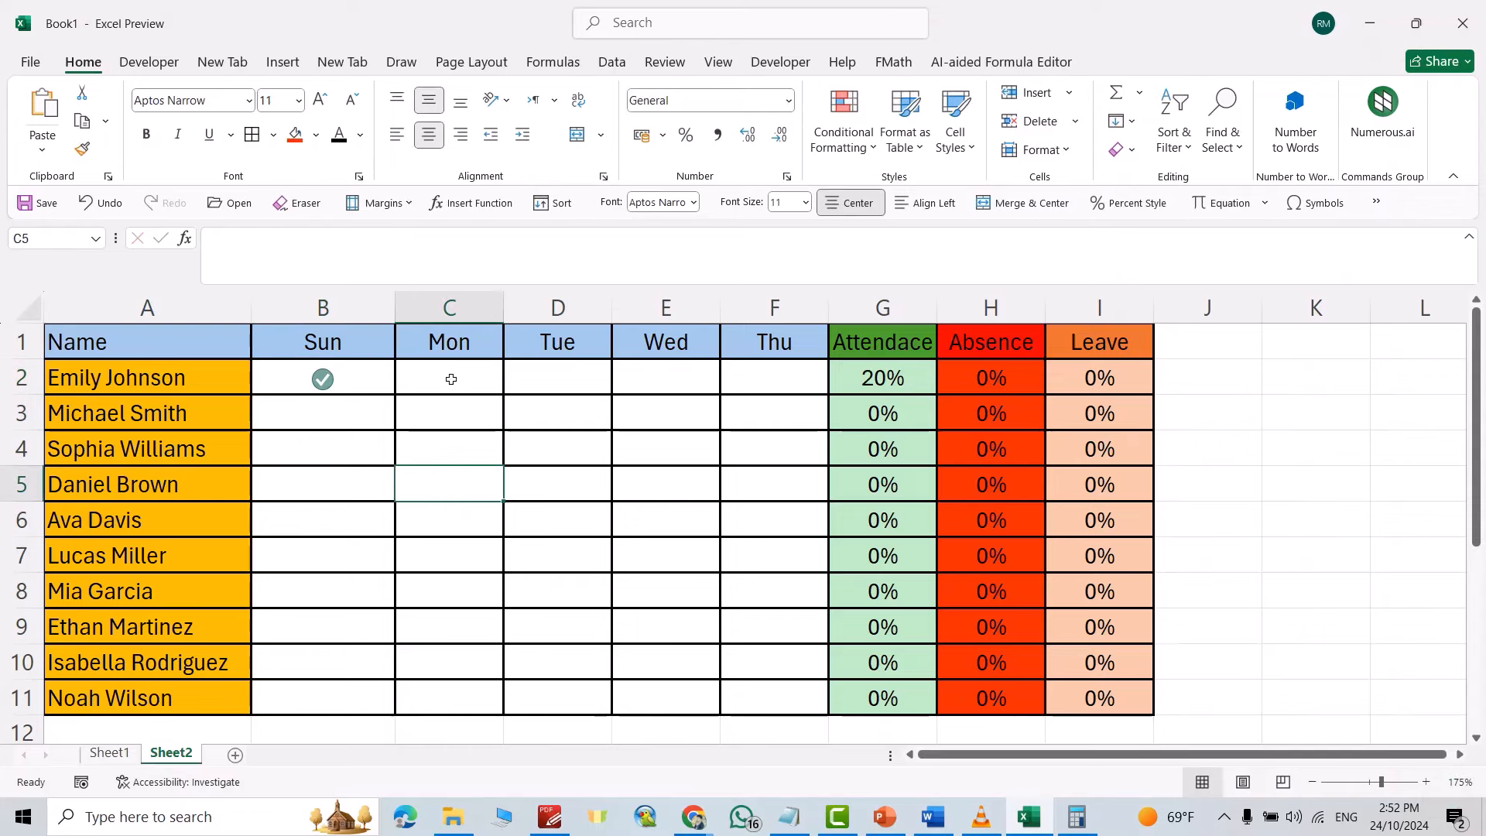
click(448, 378)
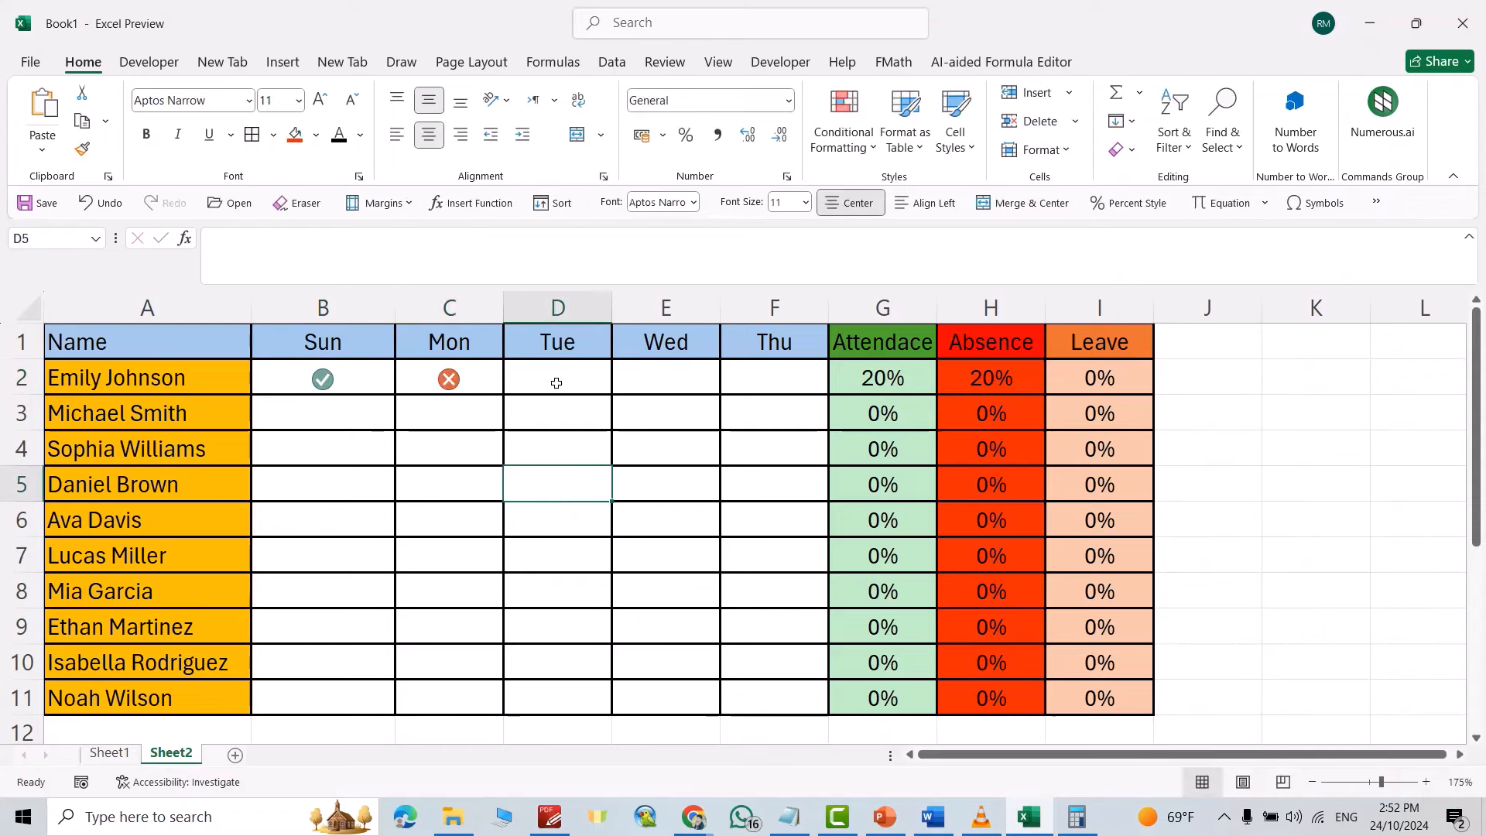
text(-1)
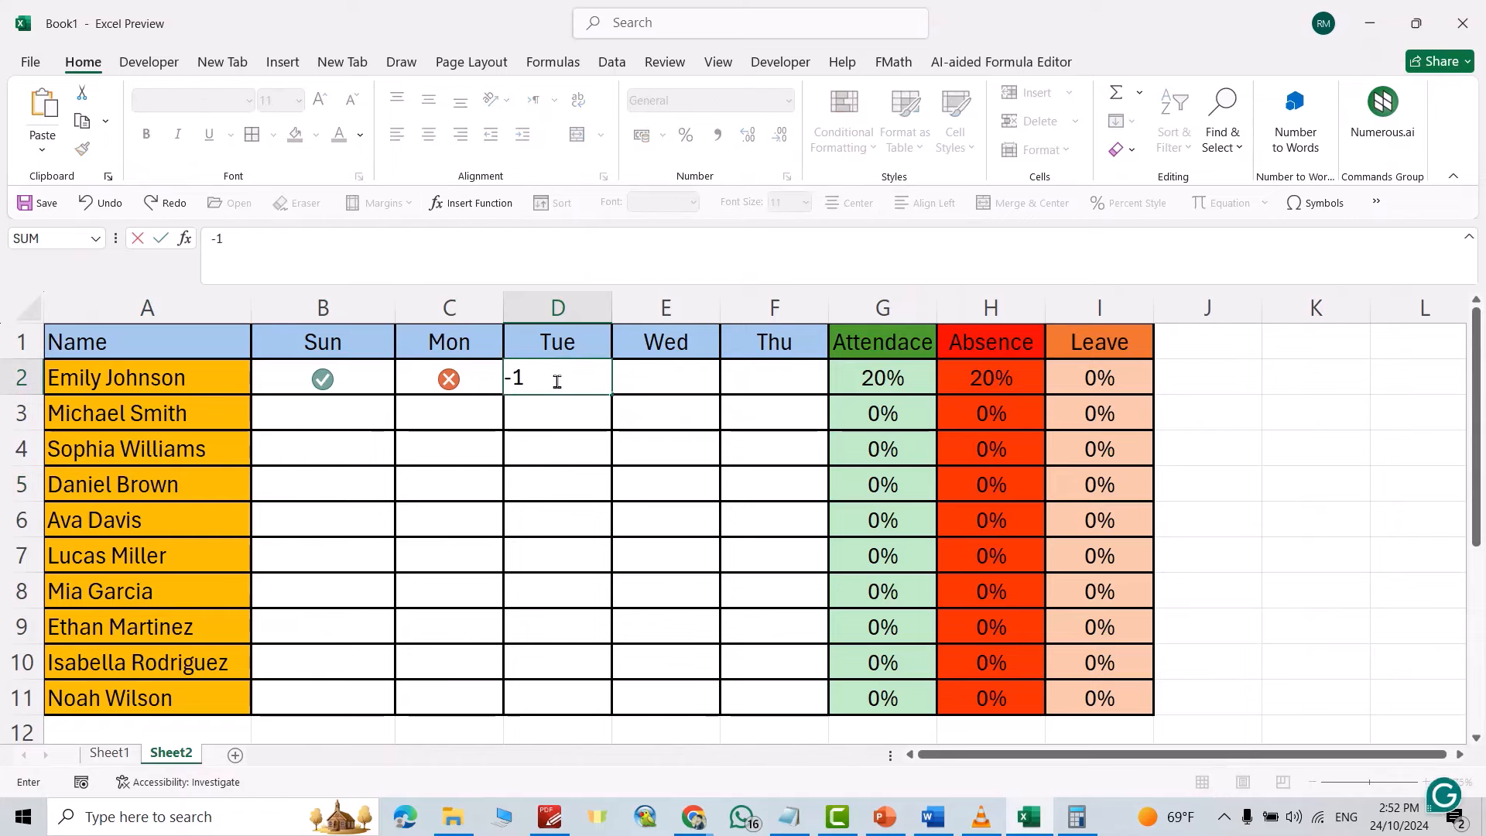
key(Enter)
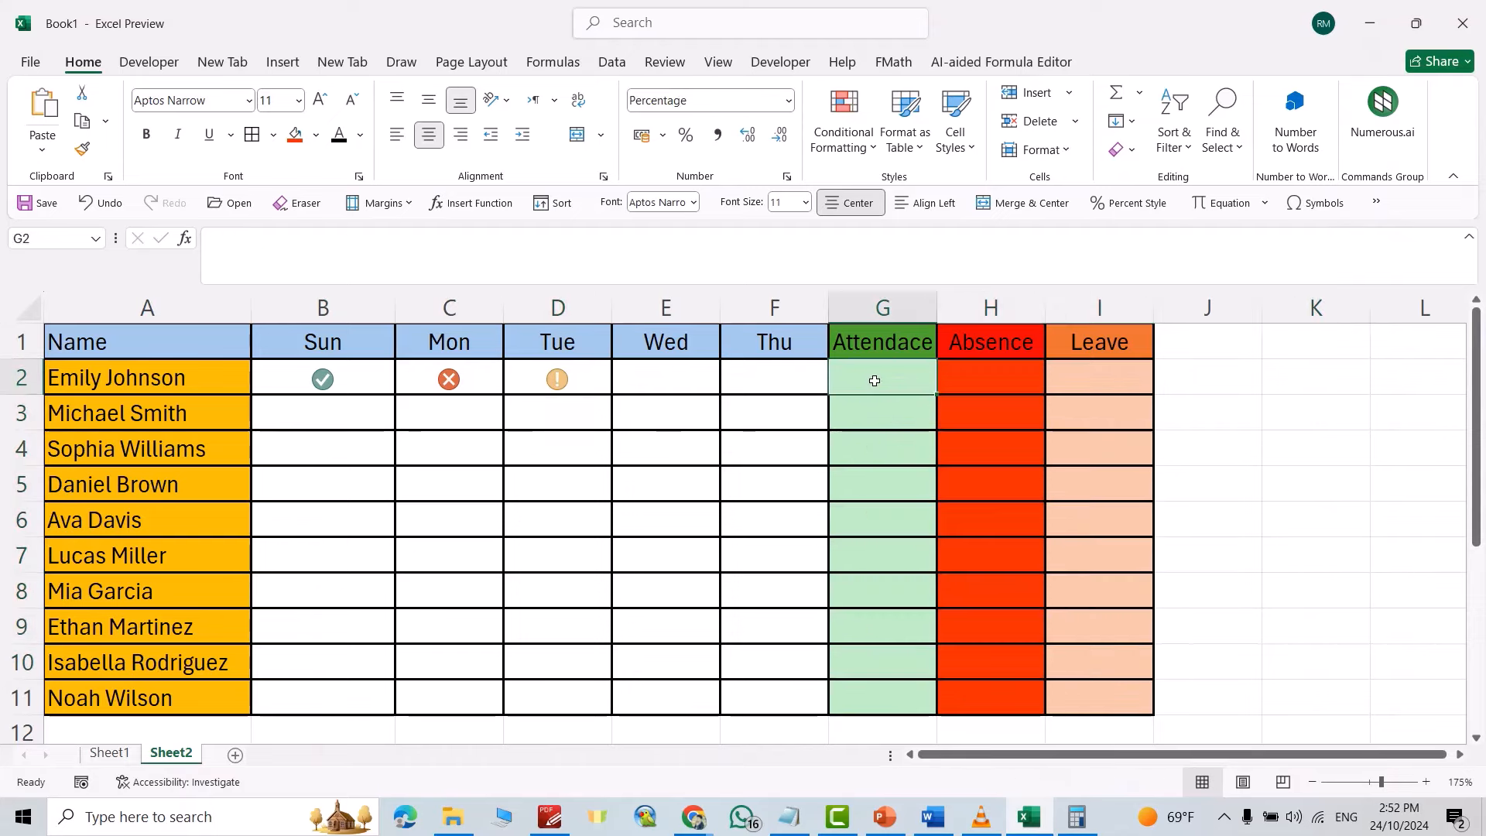
Step: Enter =COUNTIF(B2:F2,1)/5 in G2 as Emily's attendance formula
text(=)
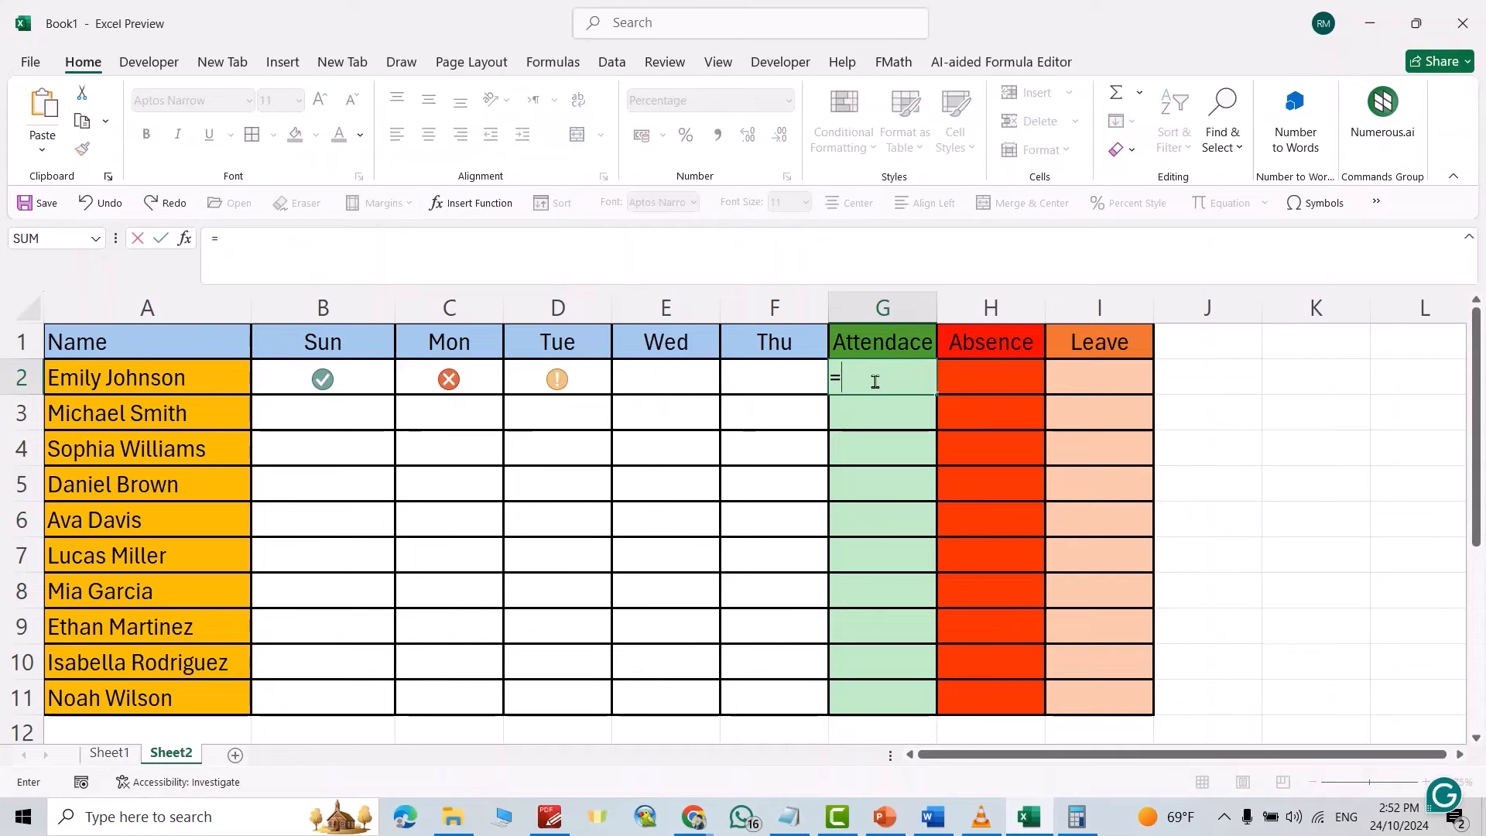
text(co)
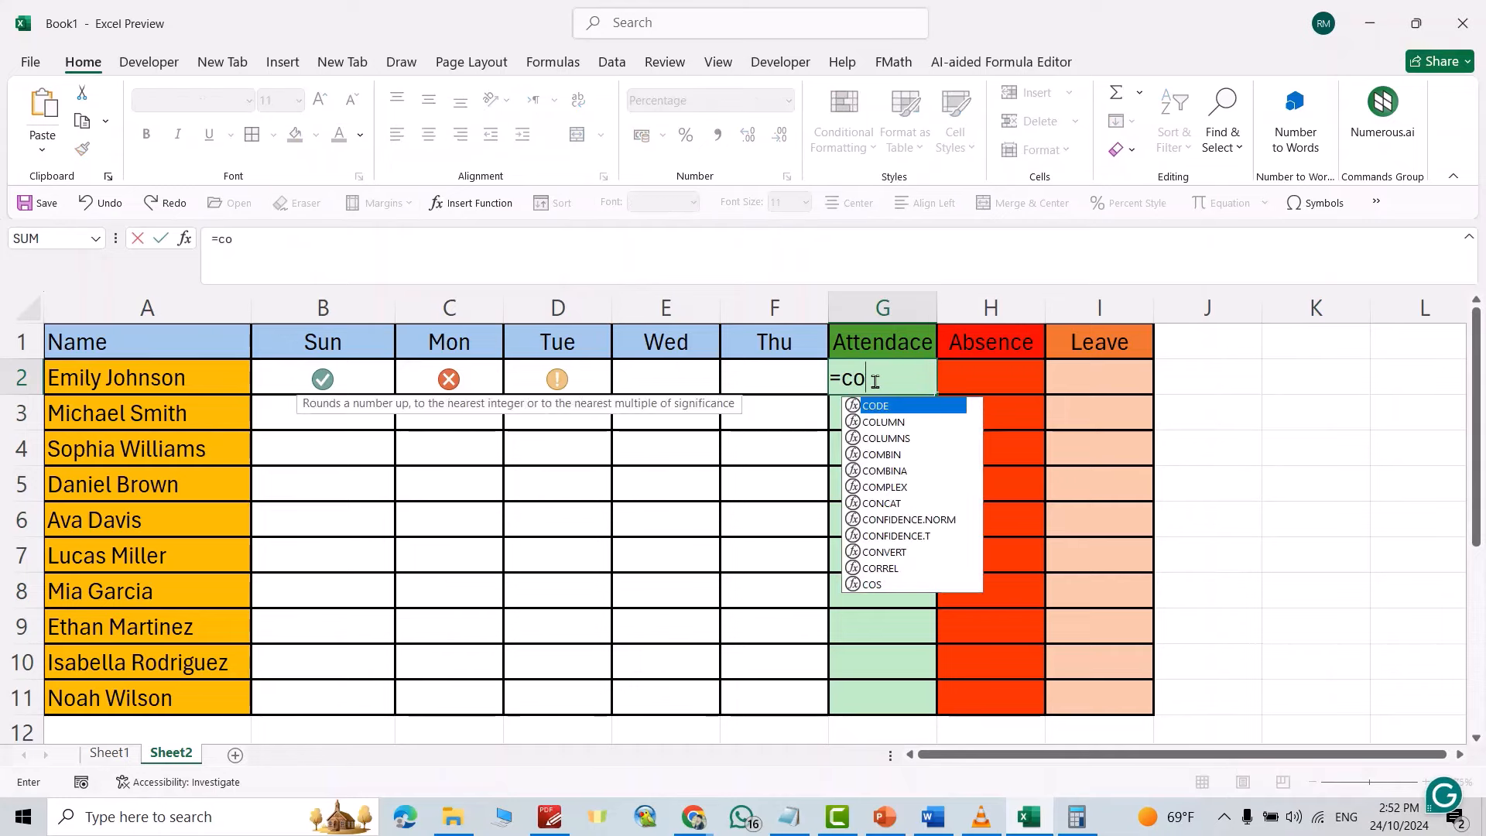
text(un)
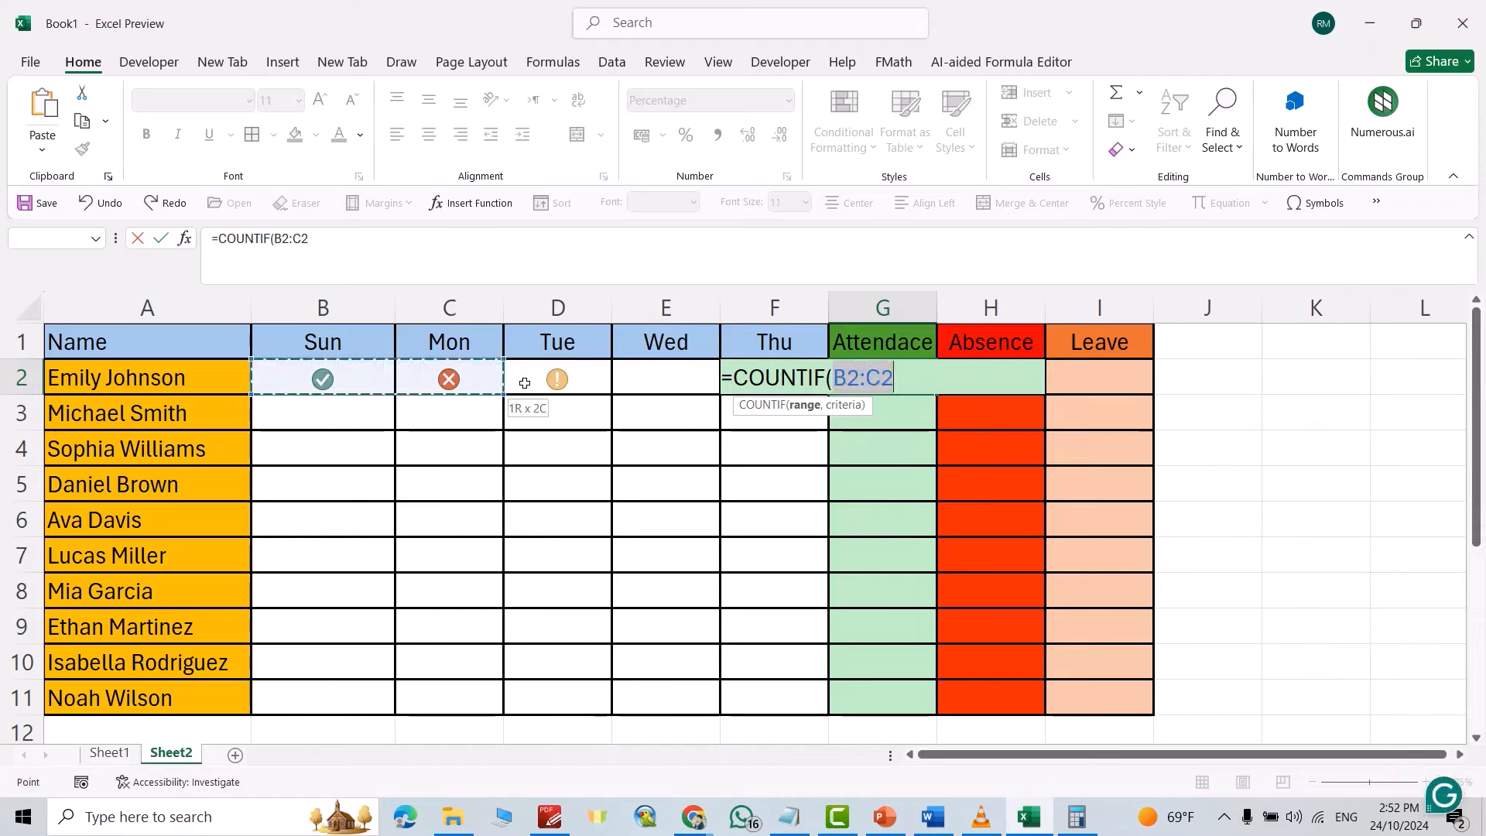
drag(449, 377, 772, 377)
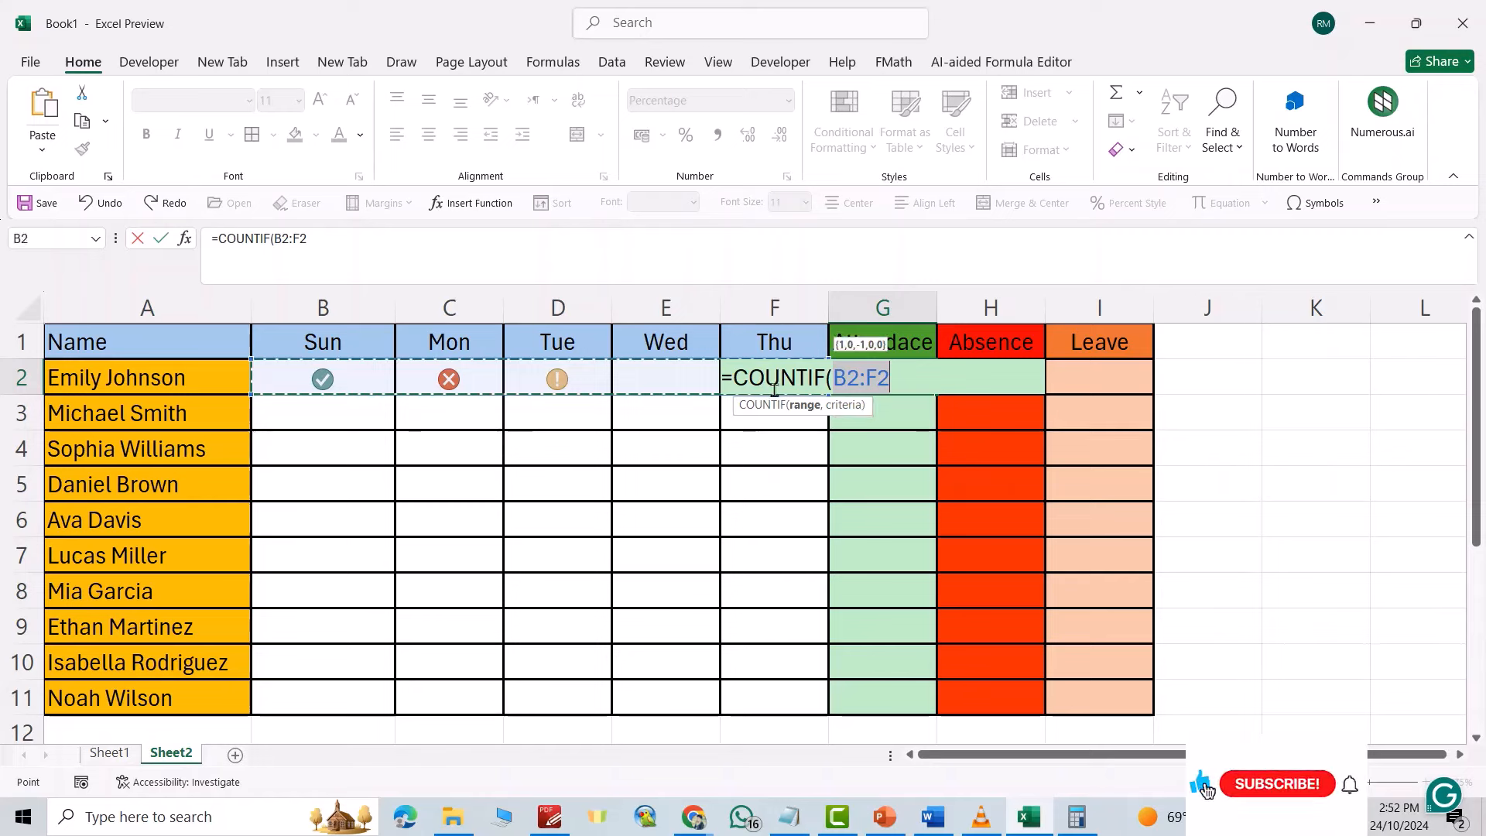
text(,)
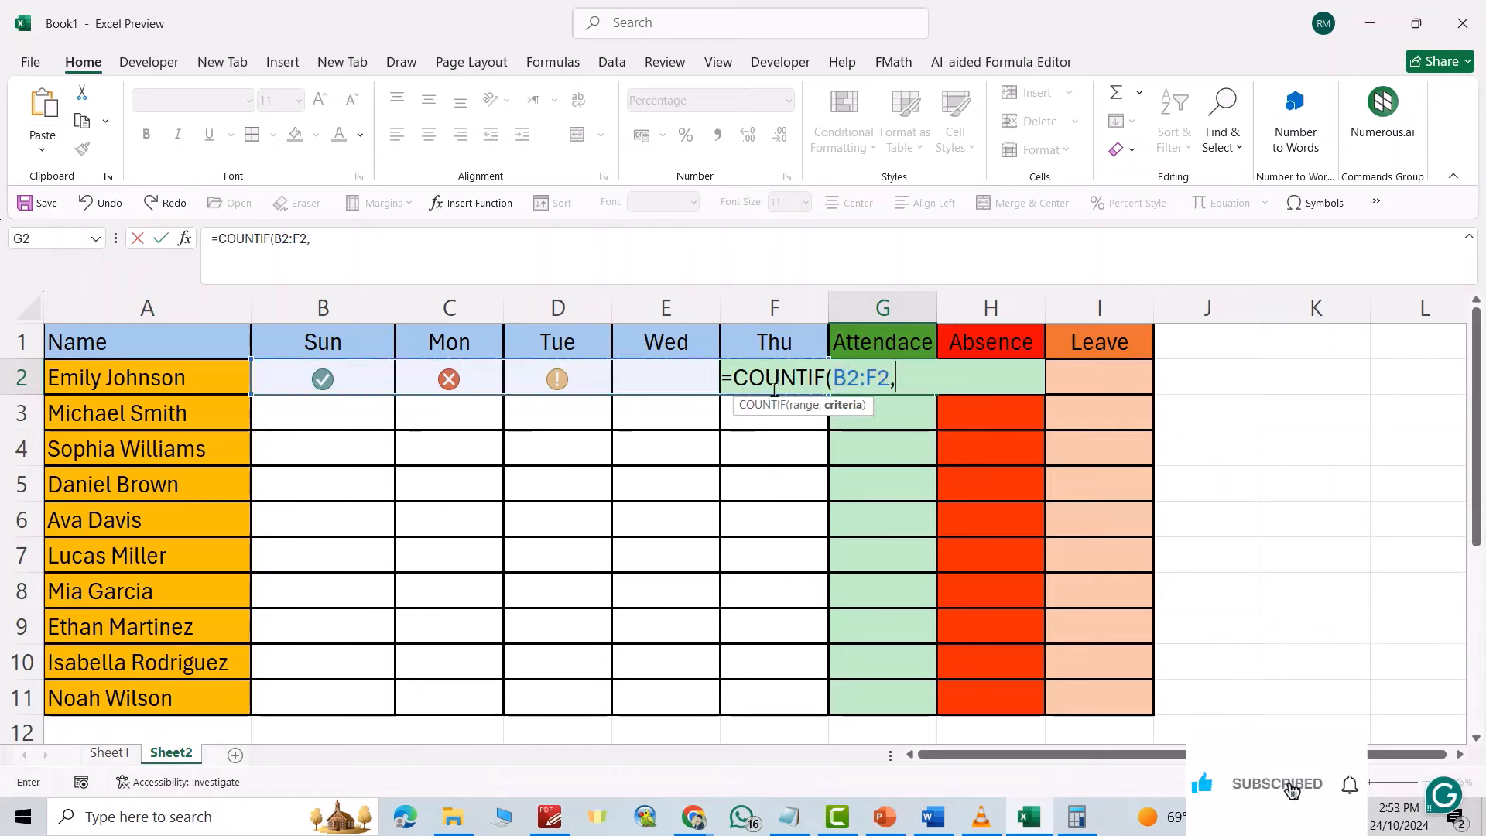
text(1)
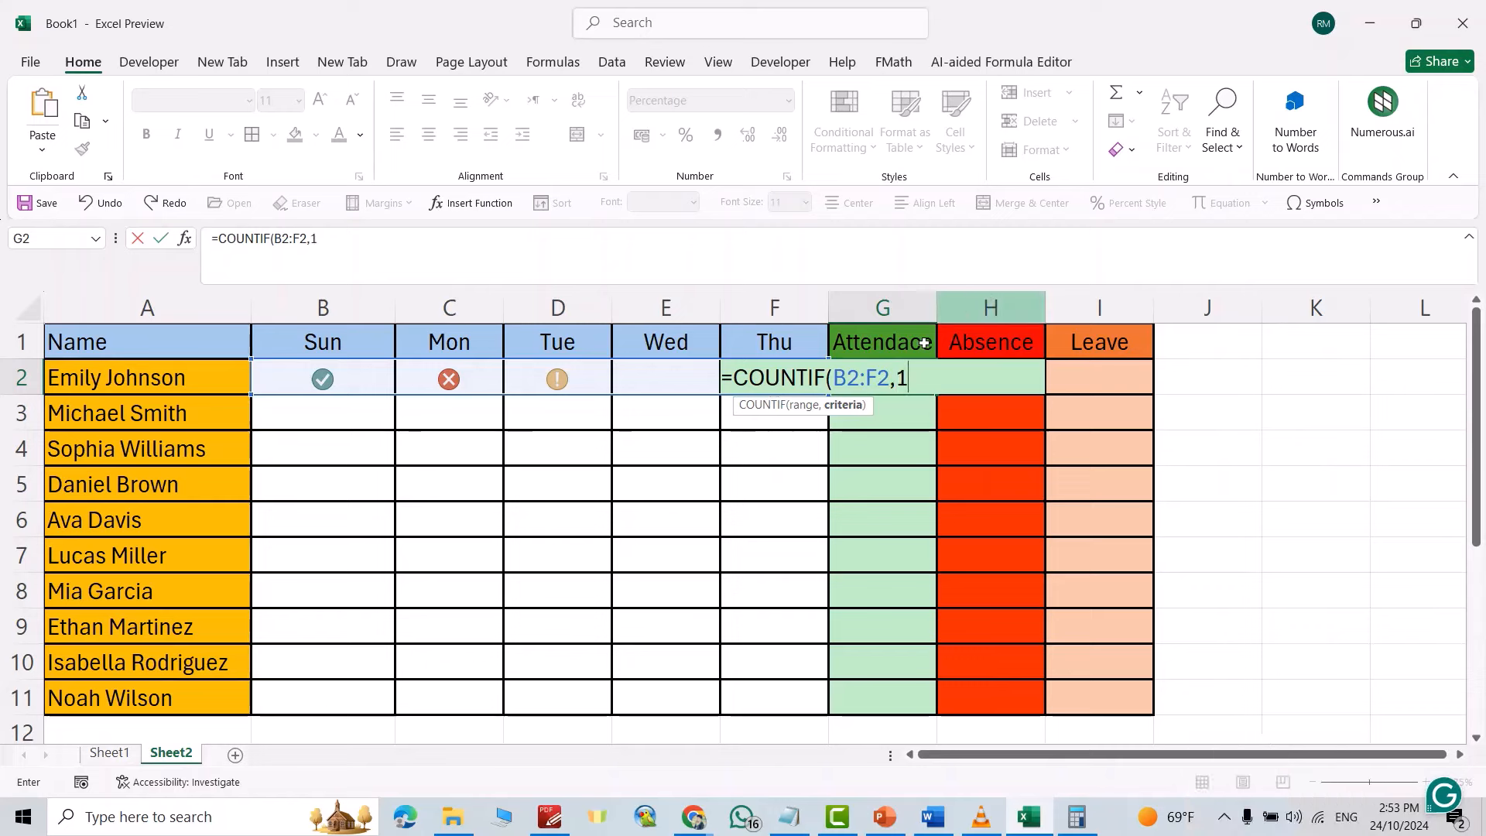
mouse_move(908, 342)
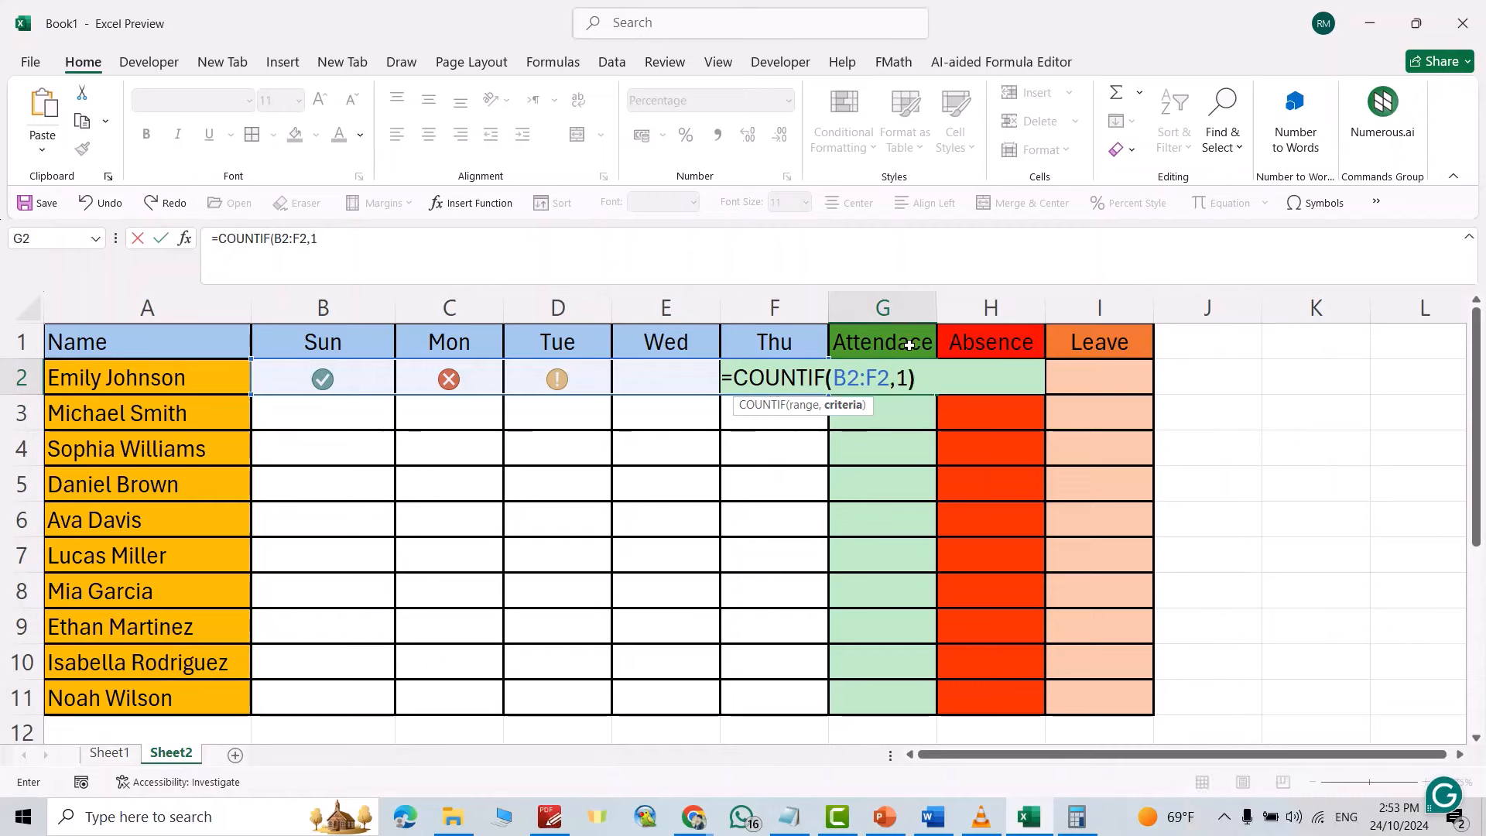
text(/)
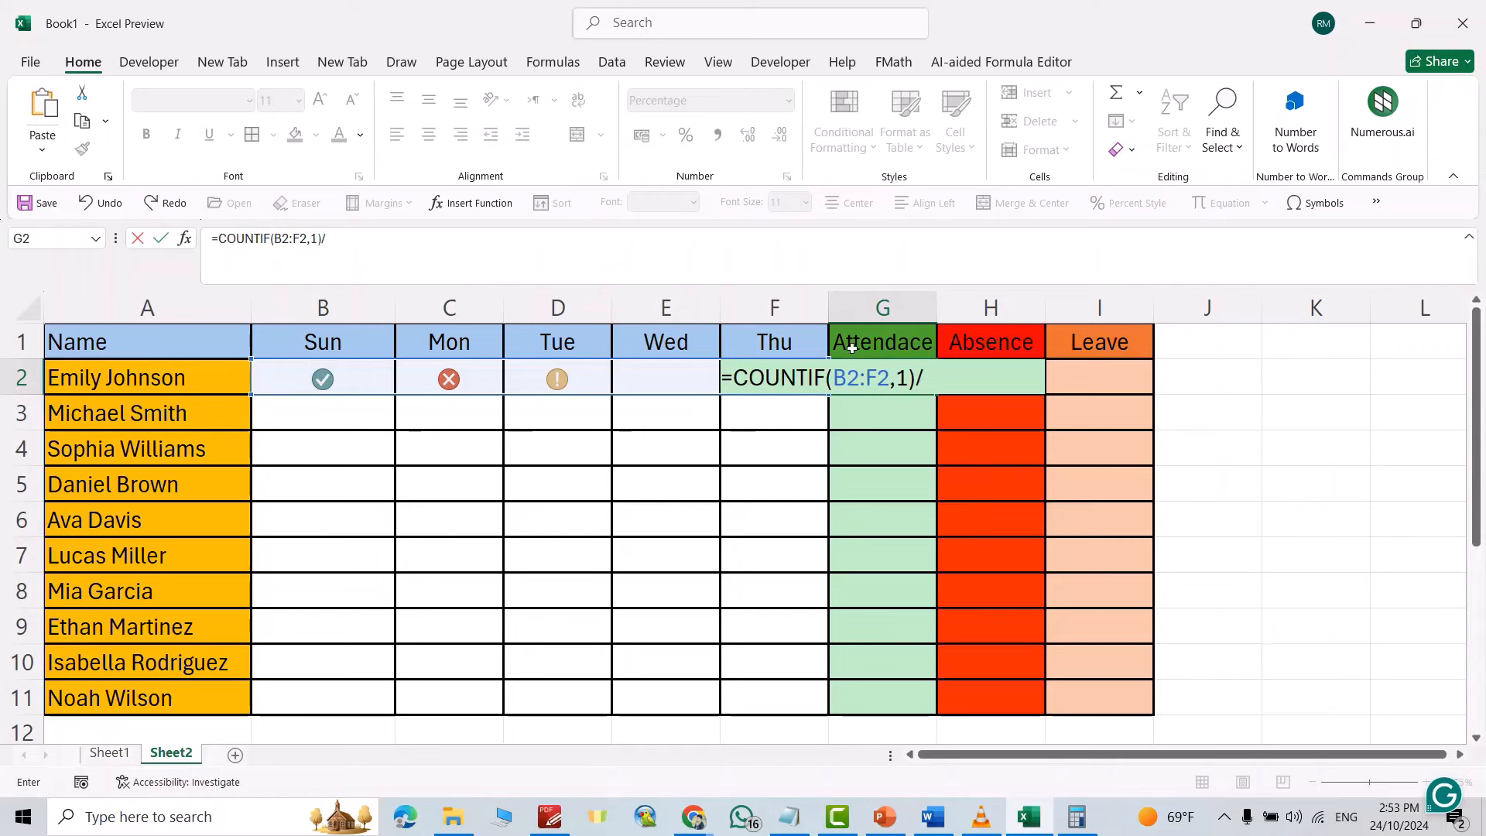
mouse_move(465, 342)
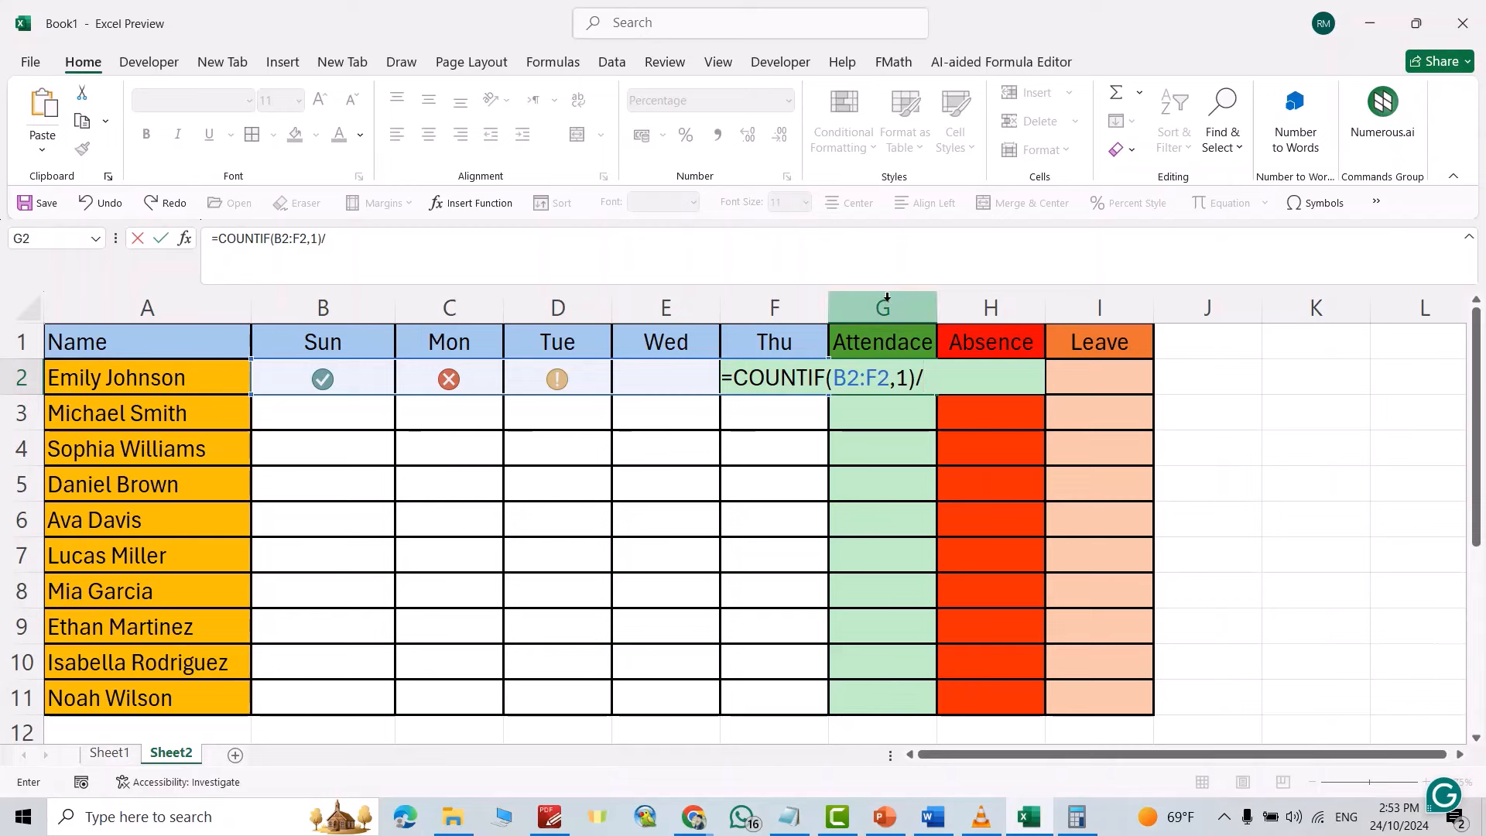
key(Enter)
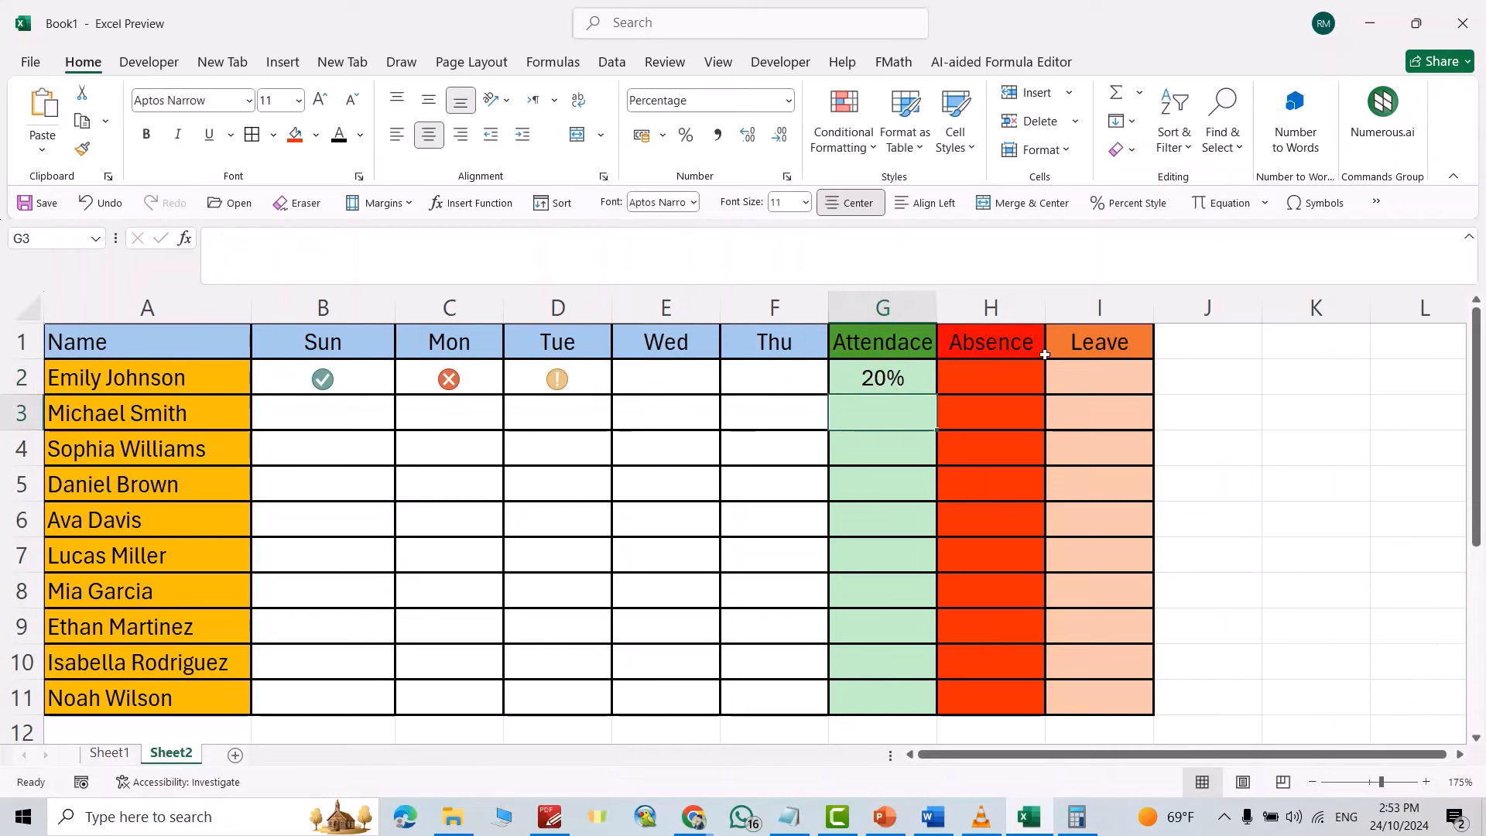
Step: Lock the range columns as $B2:$F2 and copy the formula across to Absence and Leave
click(882, 378)
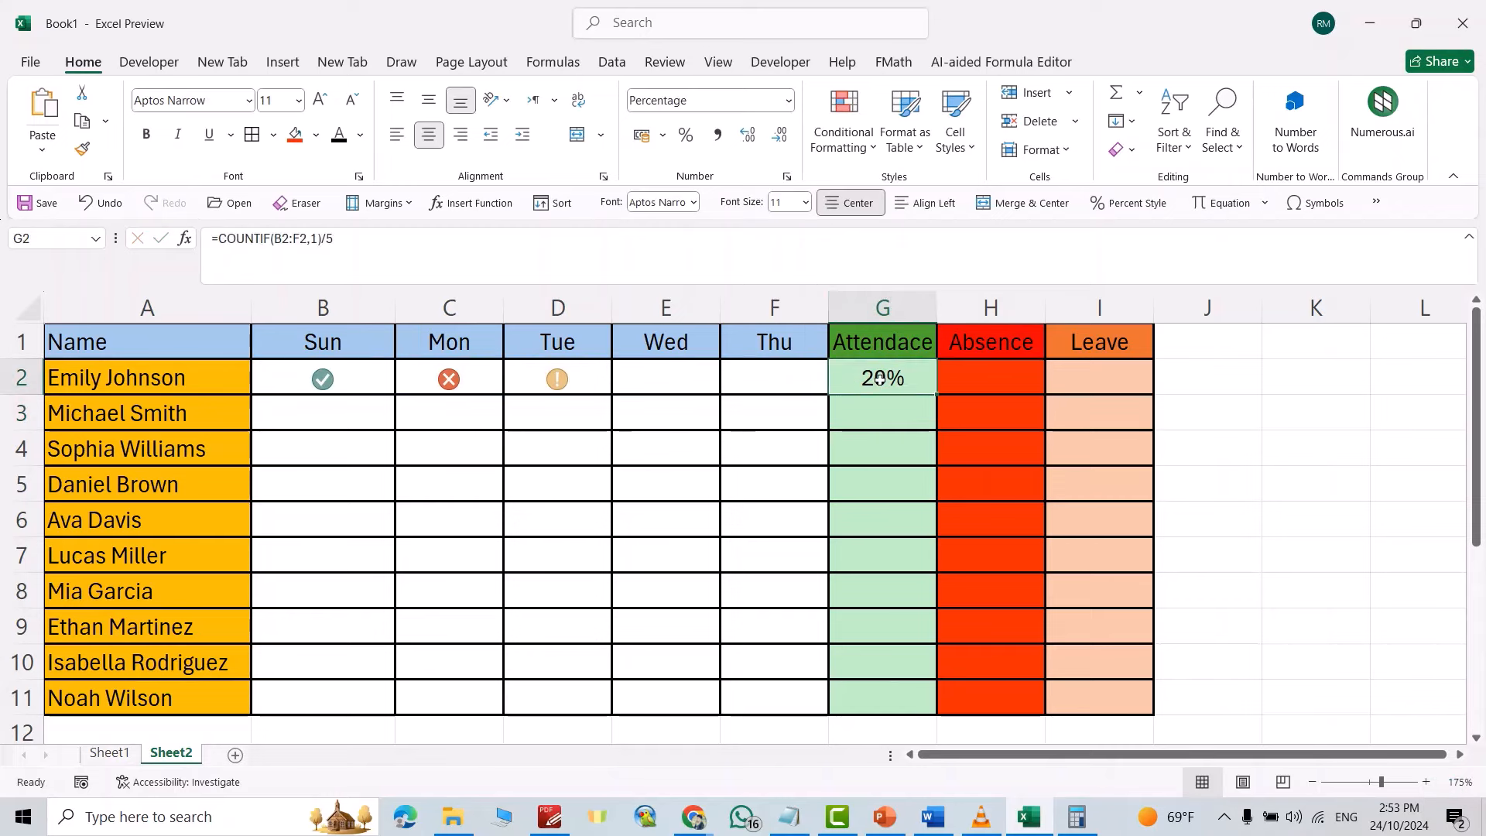
mouse_move(276, 235)
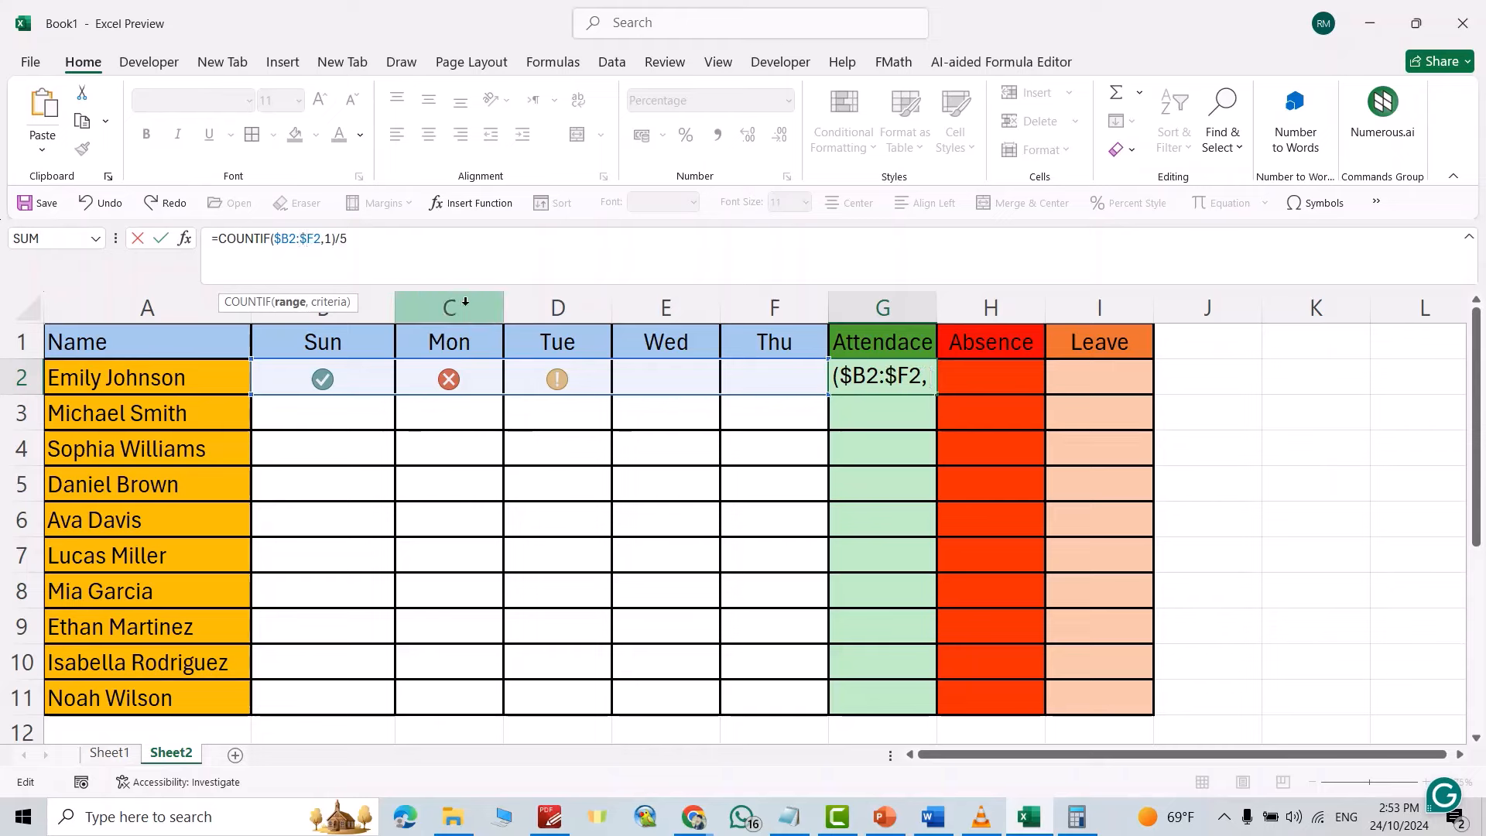
key(Enter)
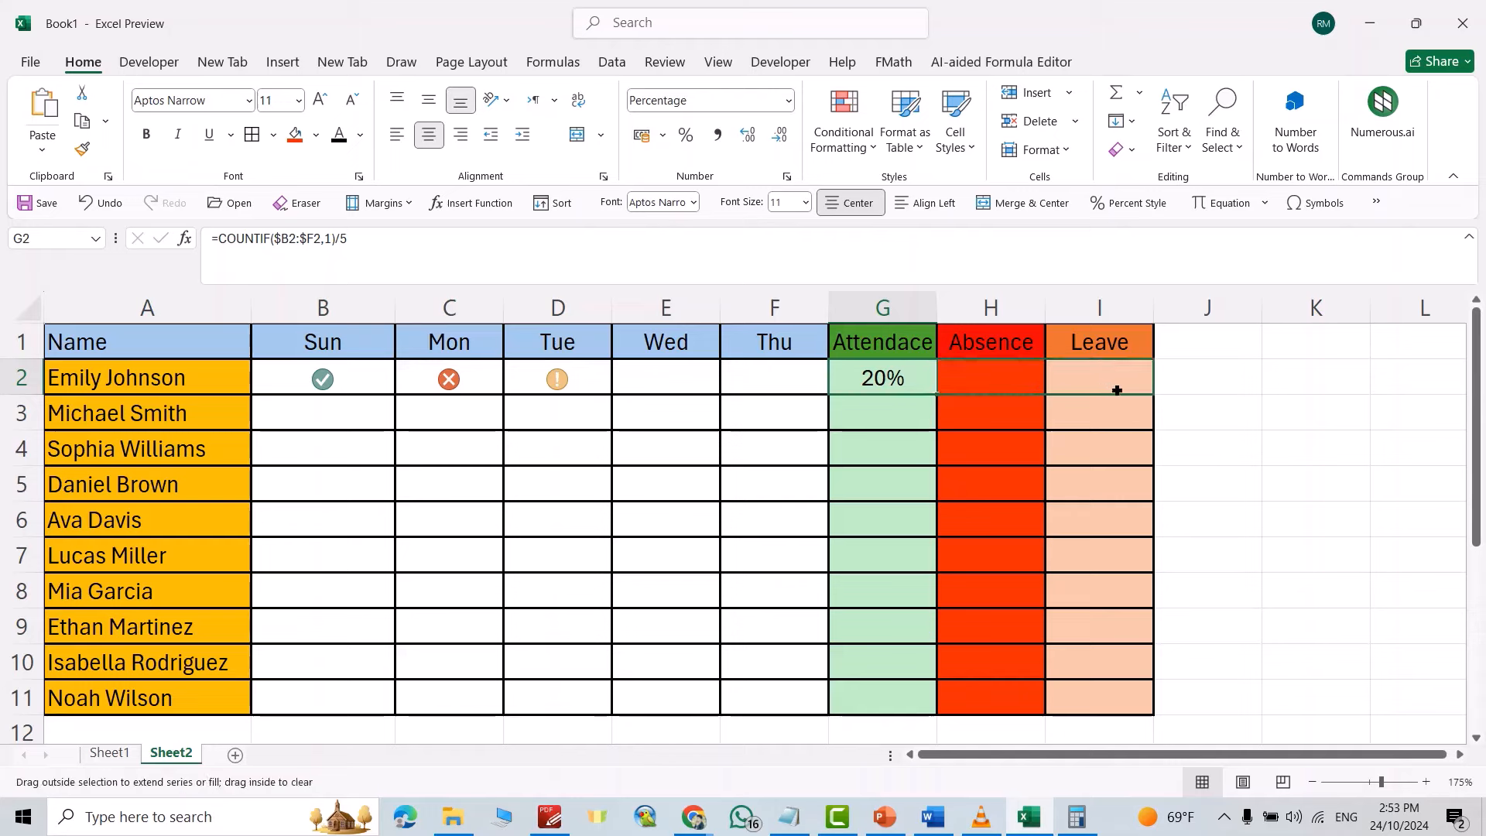
drag(881, 378, 1097, 378)
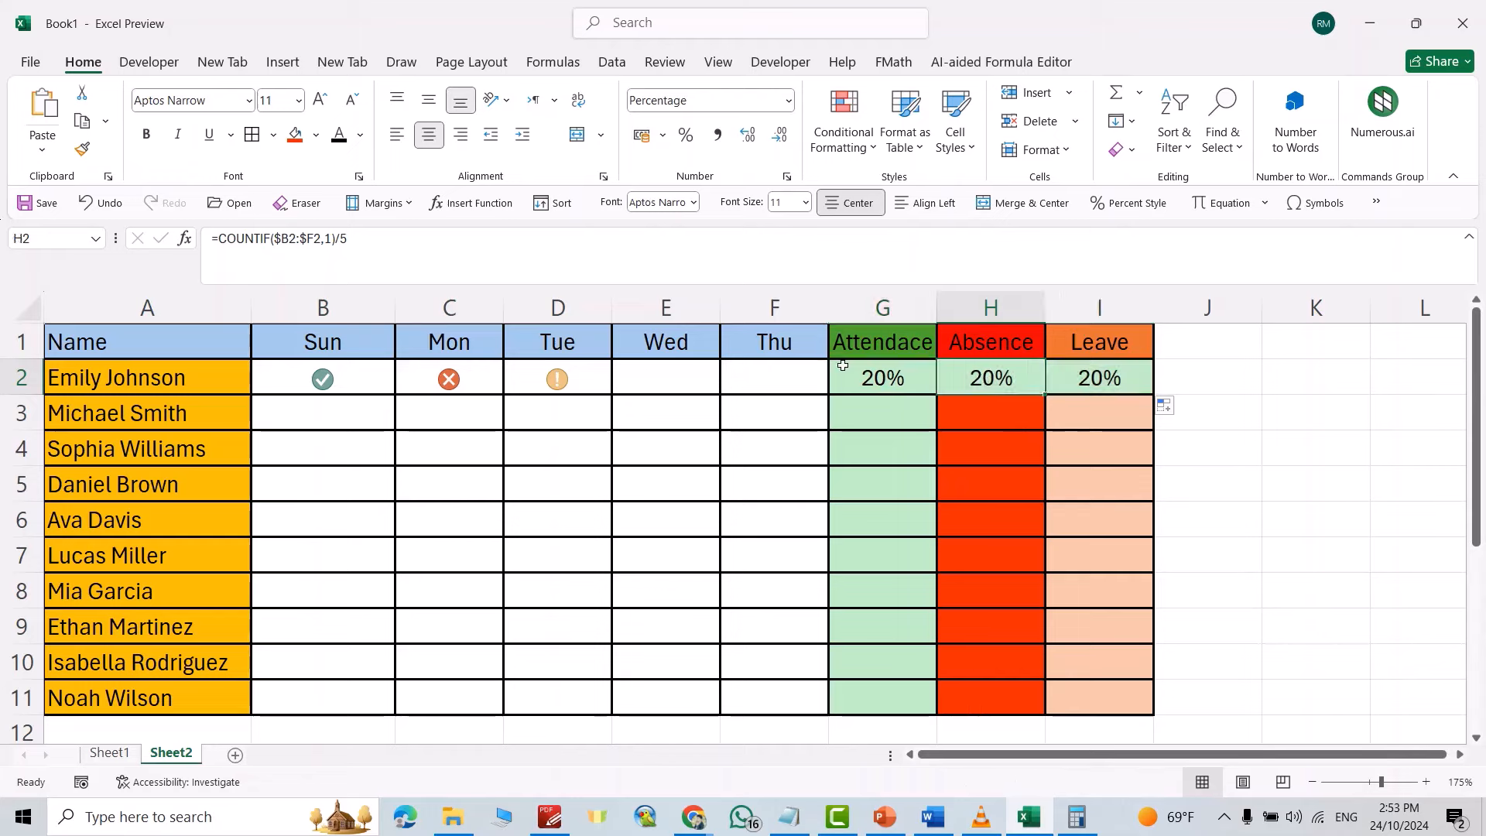
mouse_move(791, 324)
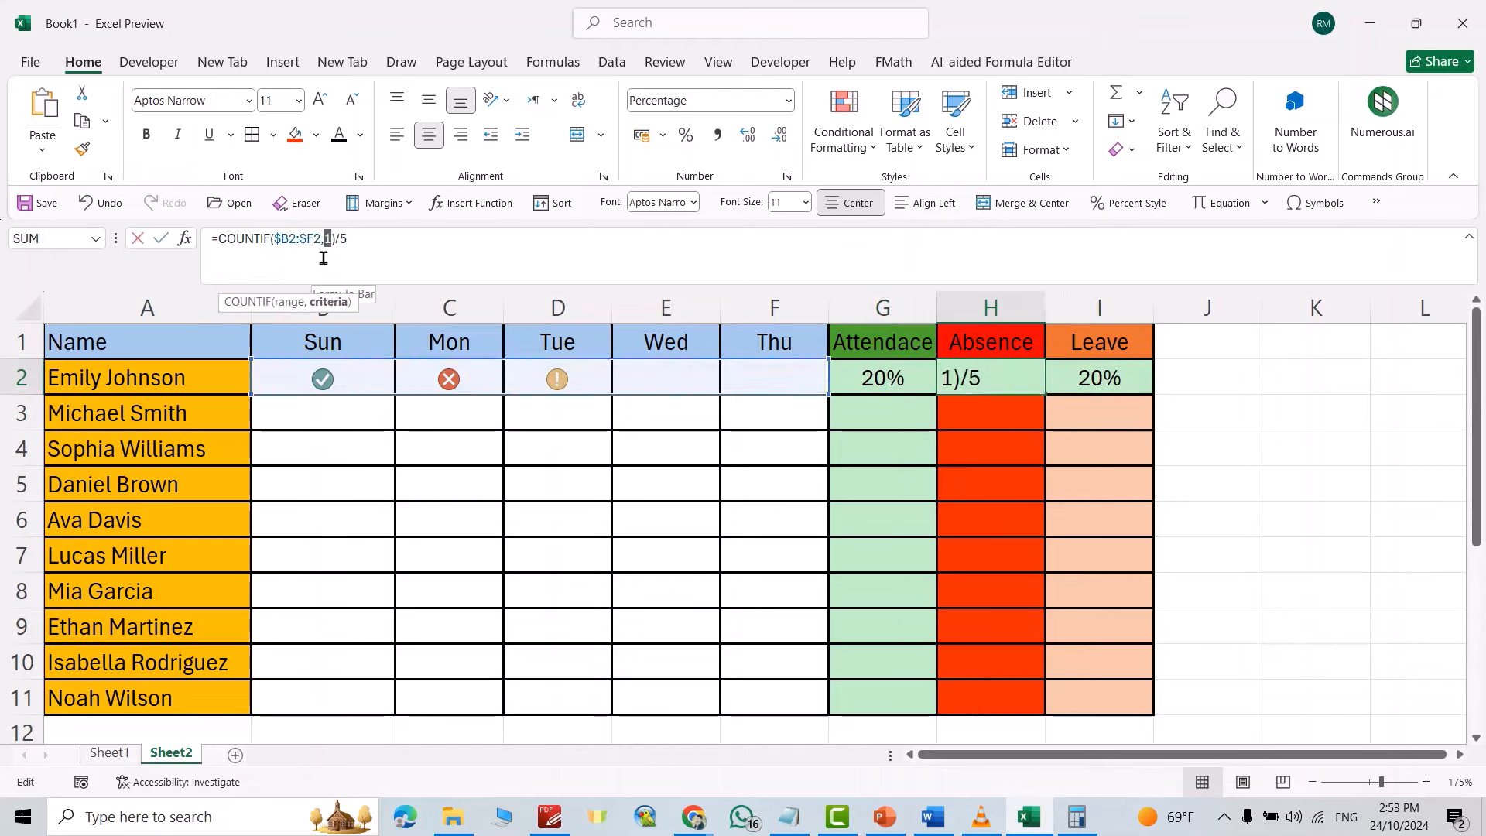
Step: Change the criterion to 0 in H2 for absence and to -1 in I2 for leave
text(0)
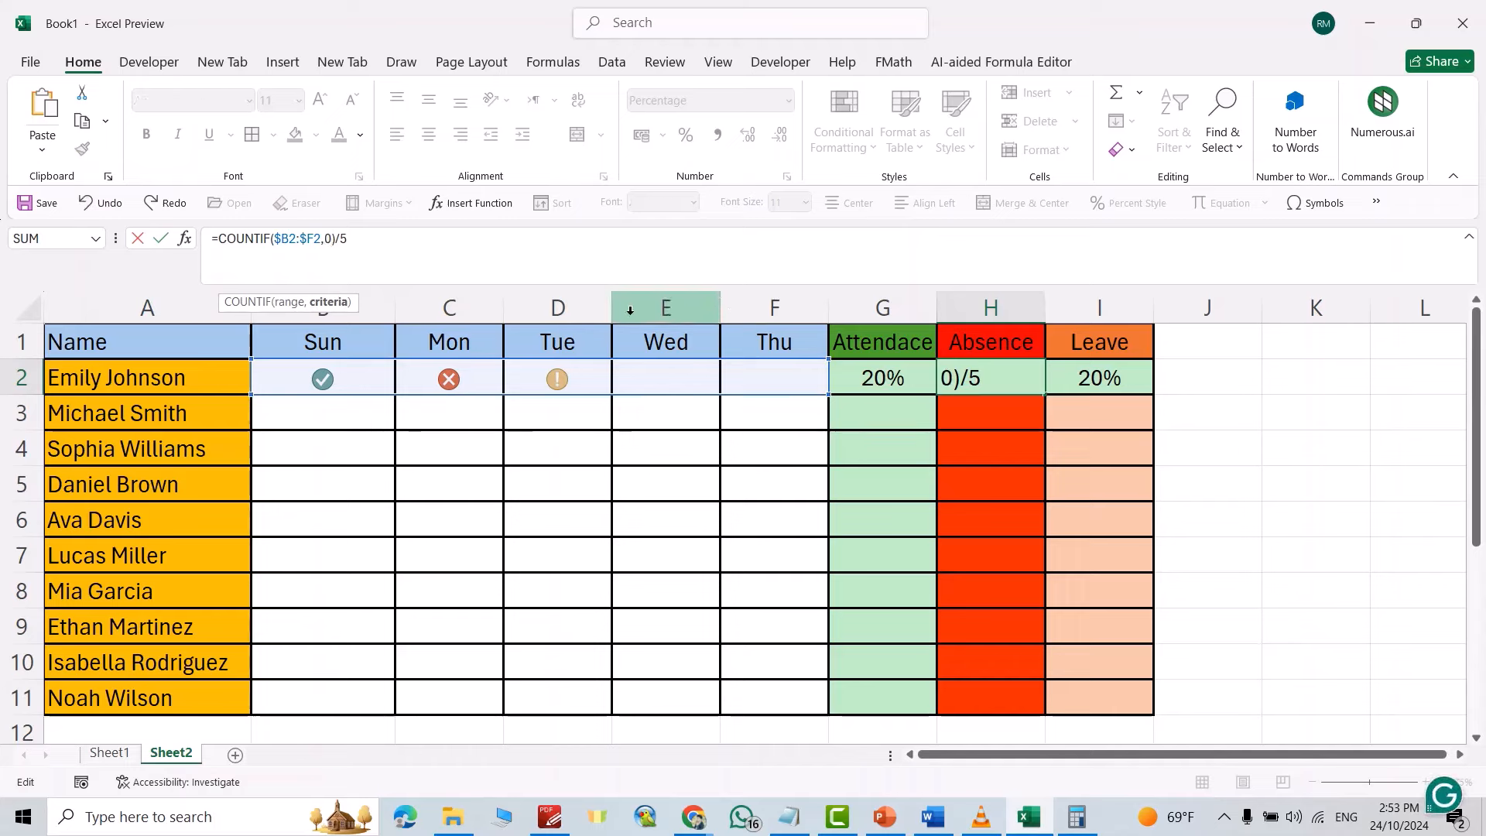
key(Enter)
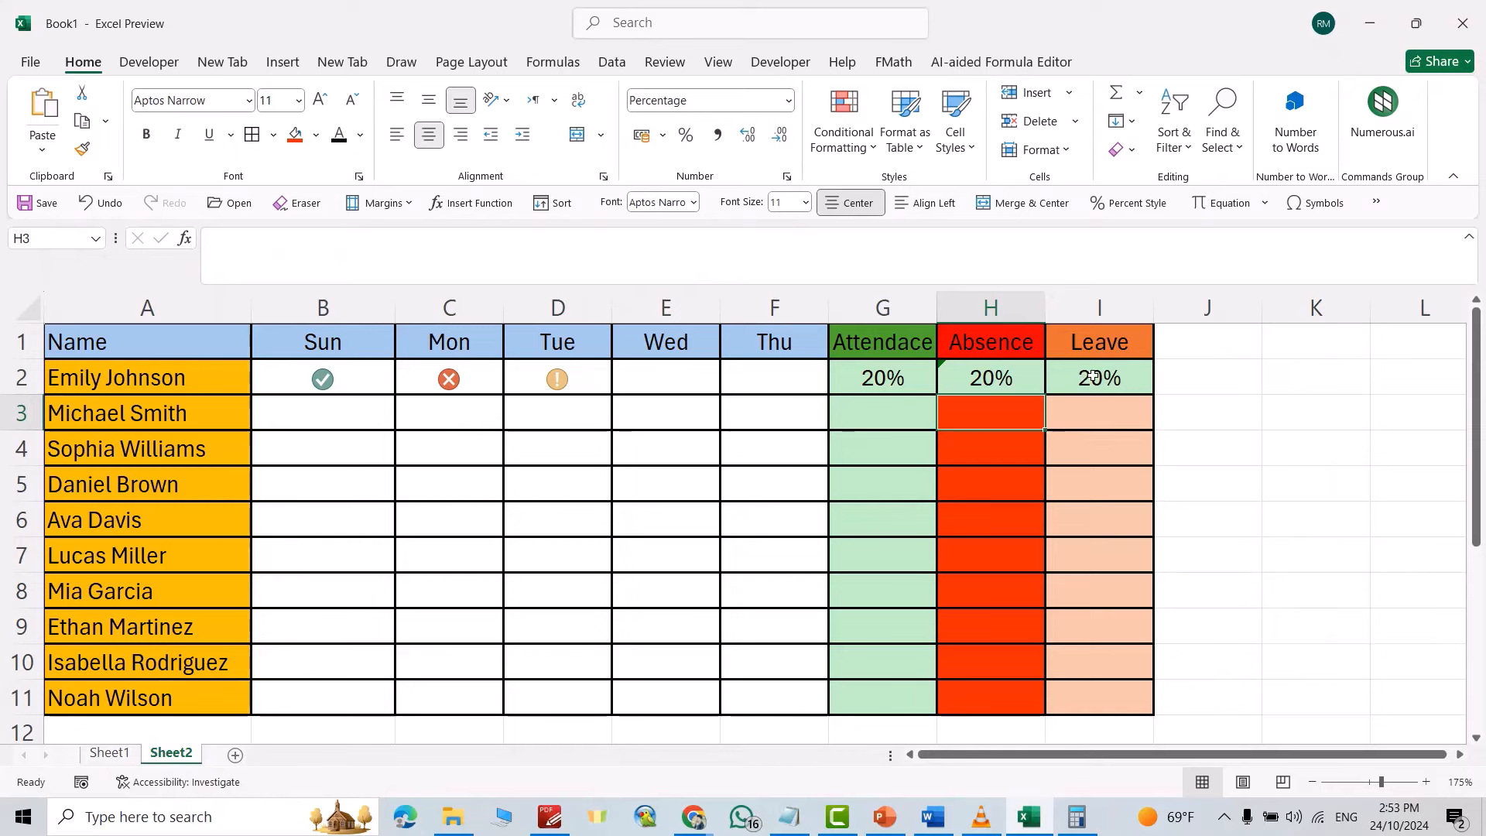
click(1099, 377)
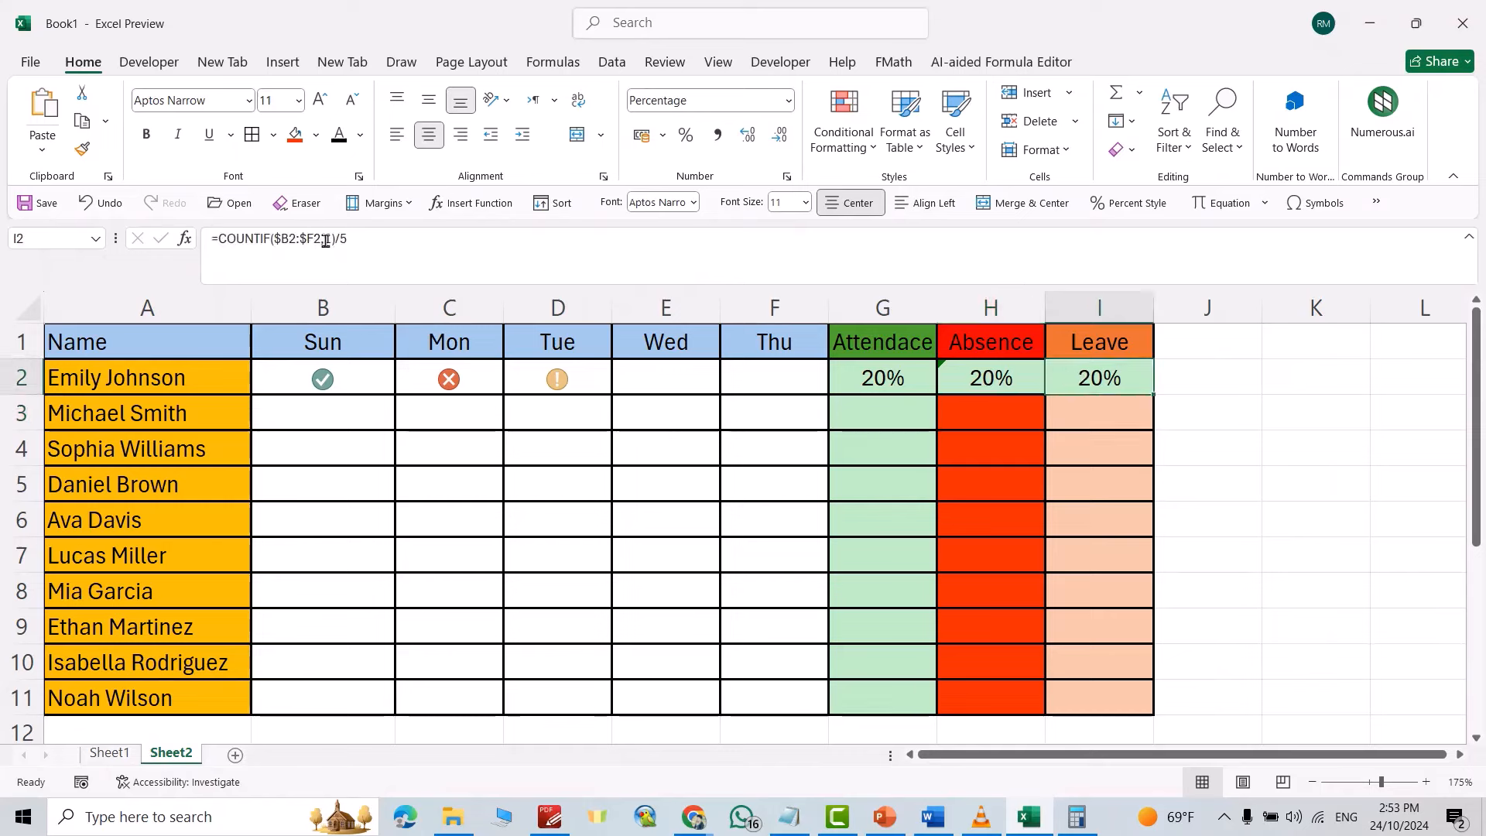
text(,-1)
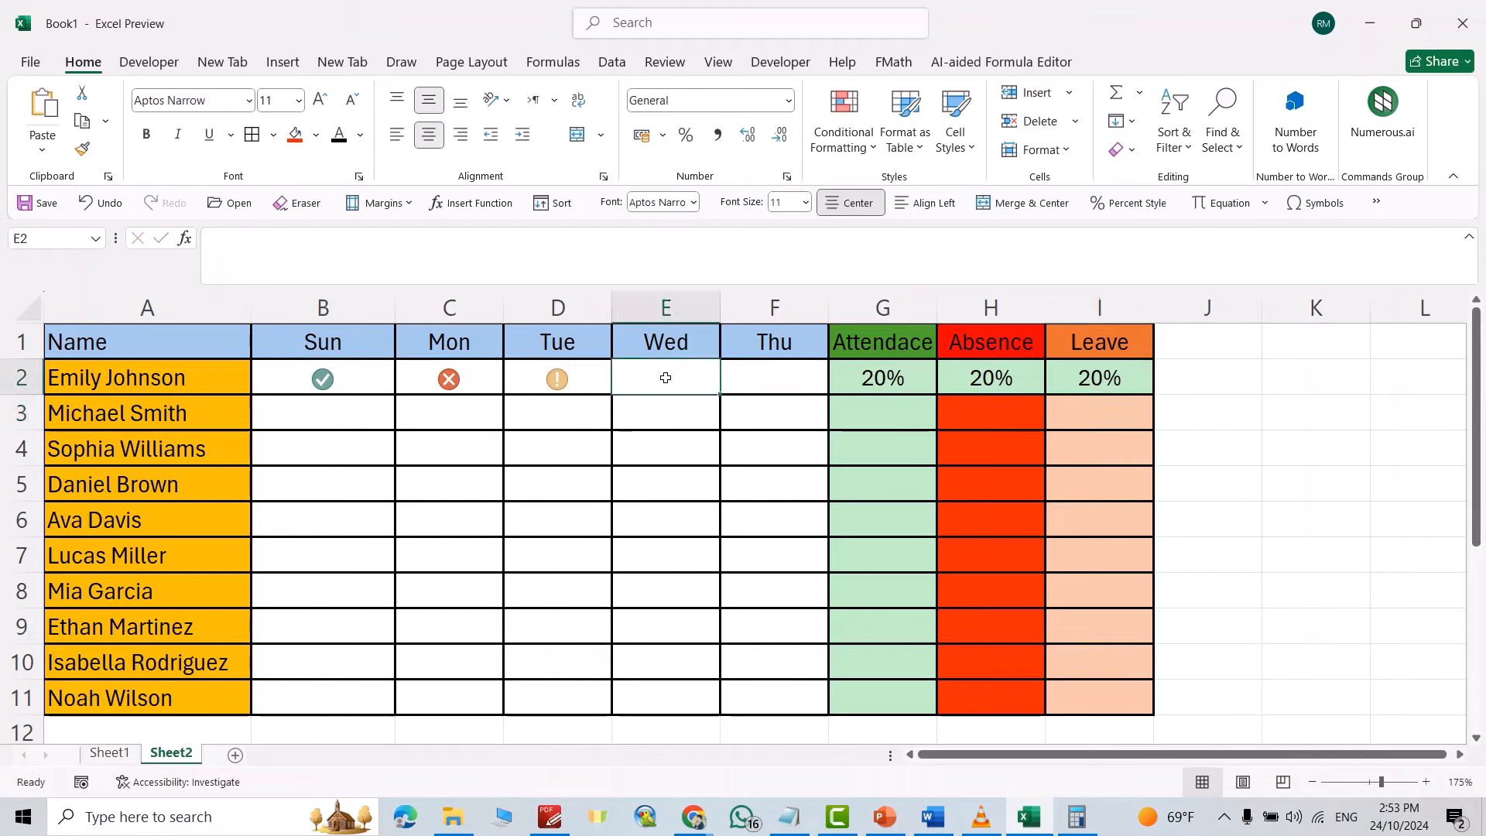
Step: Mark Emily present Wednesday (1) and absent Thursday (0), then select G2:I2
text(1)
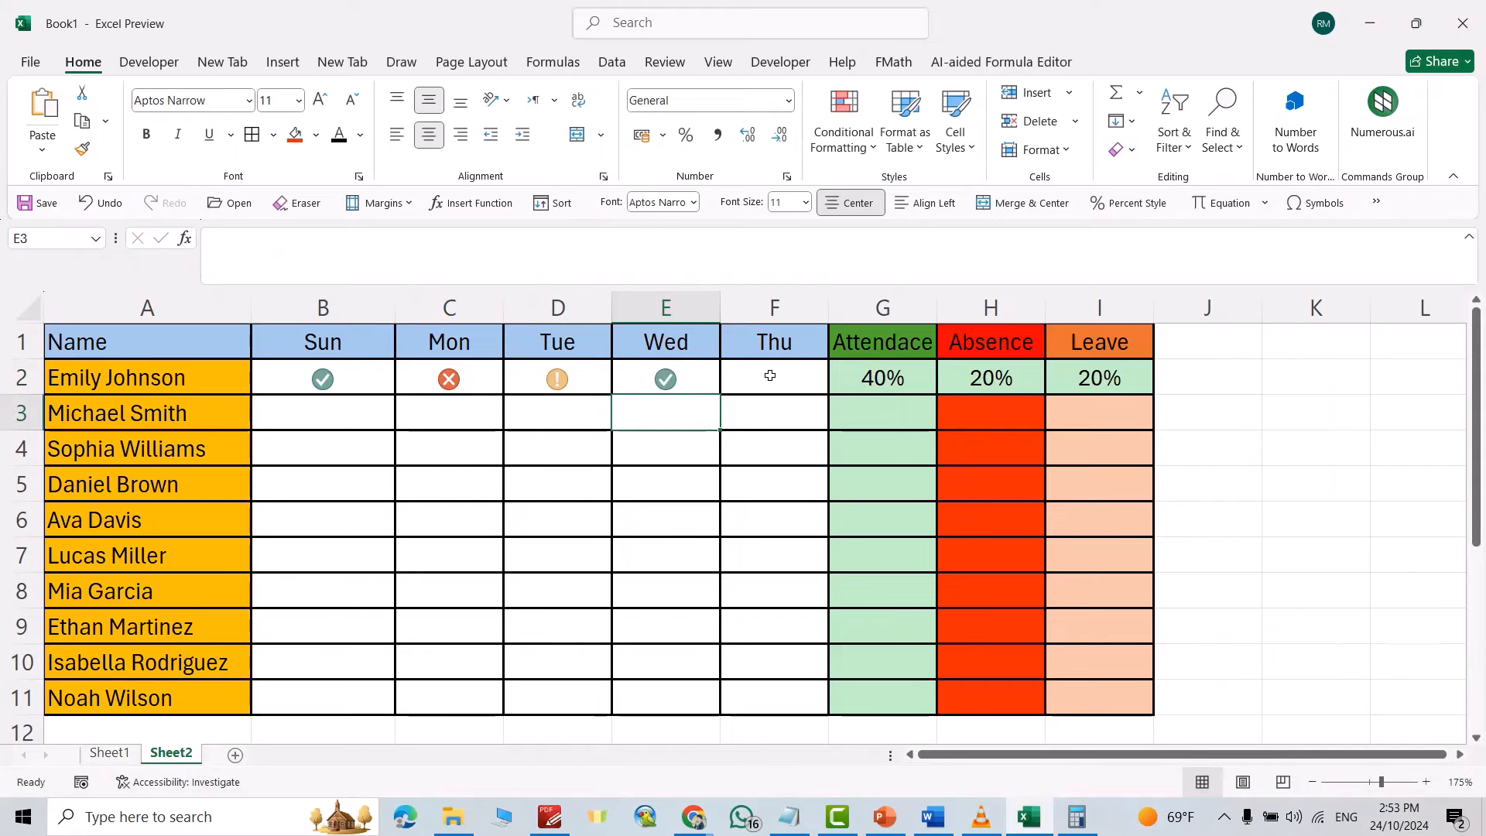
click(772, 377)
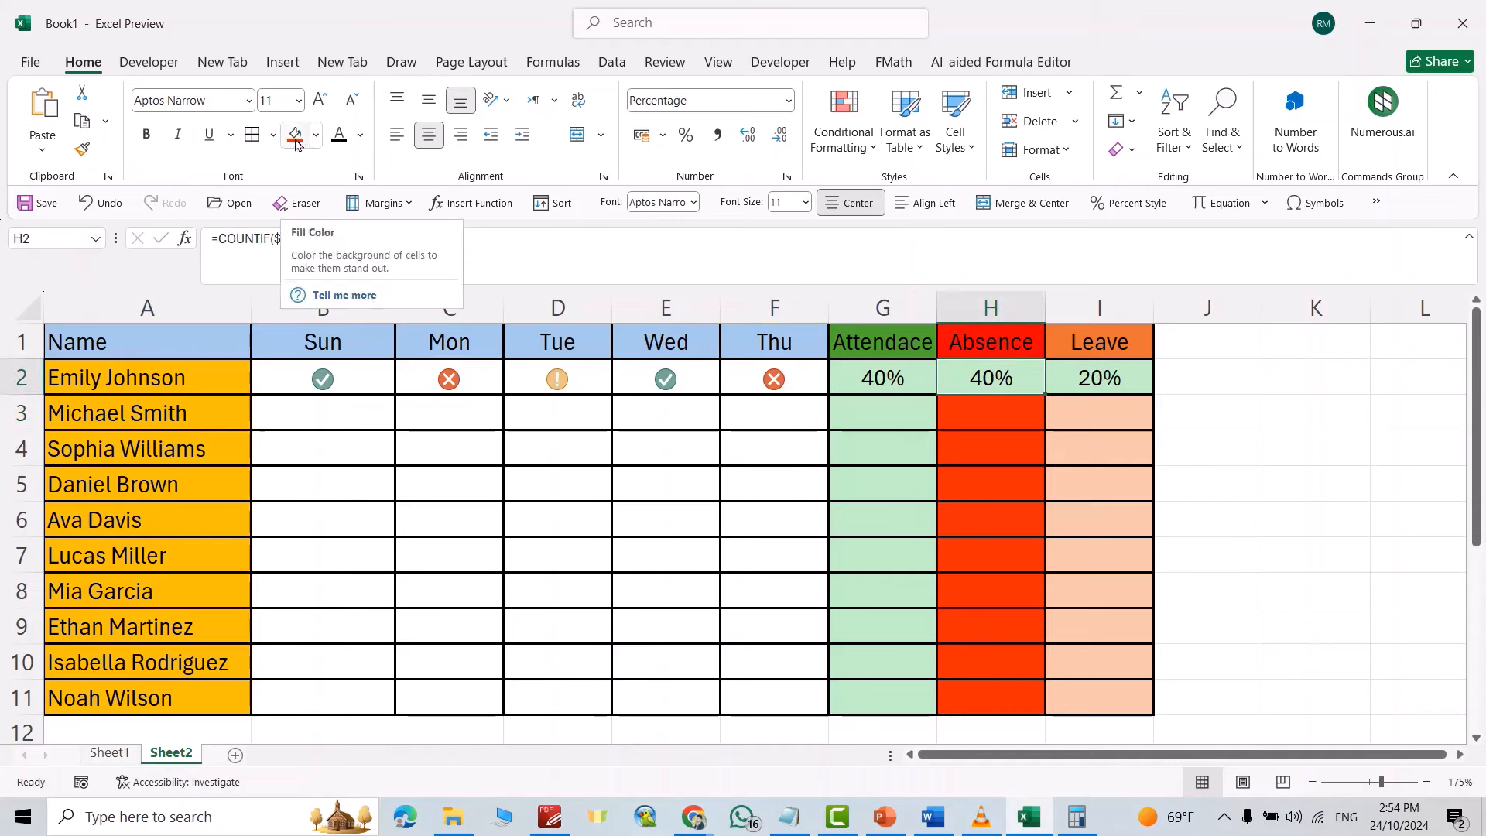
click(1099, 377)
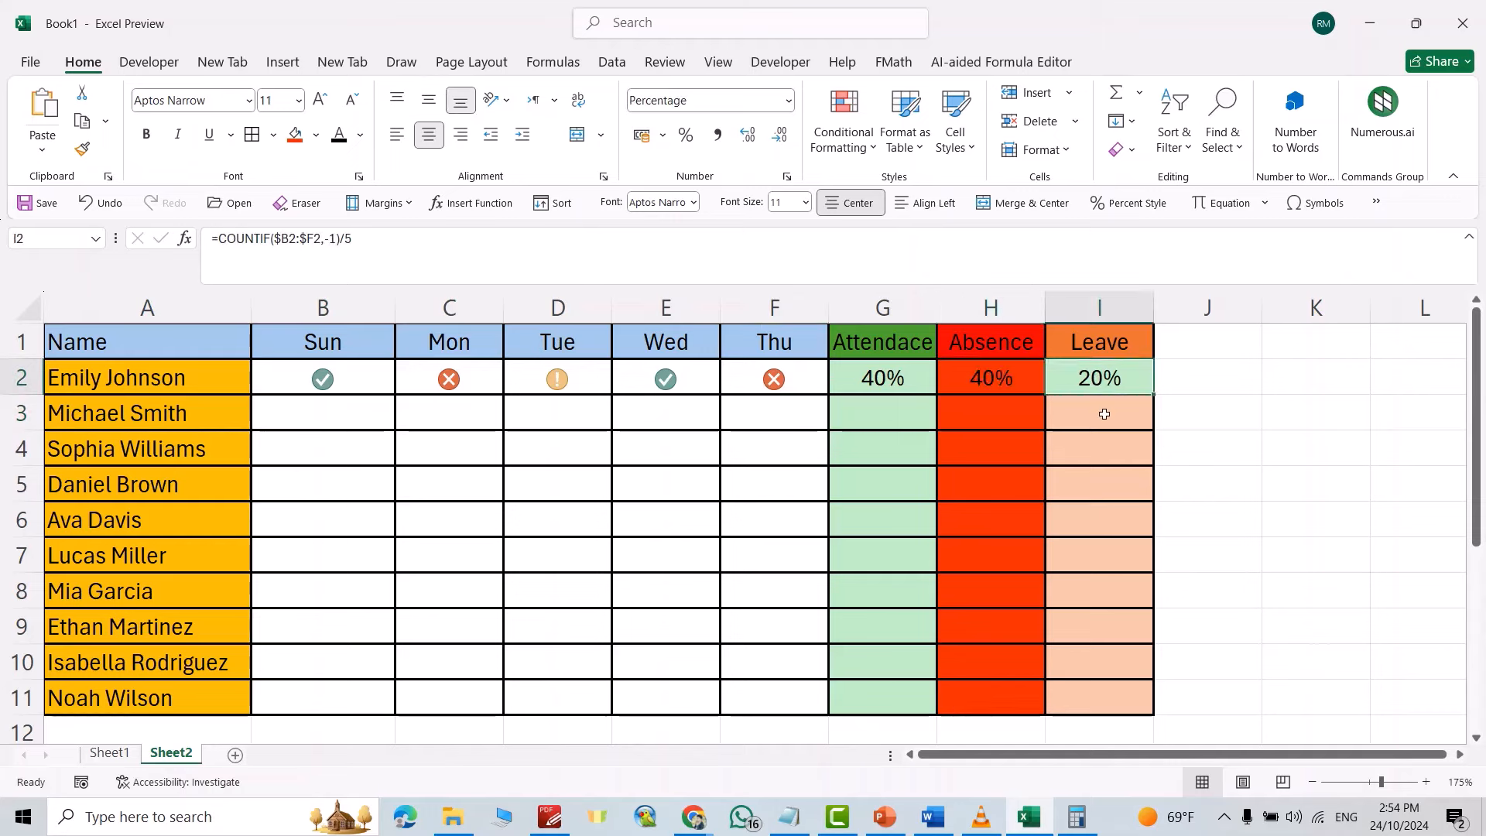
click(314, 133)
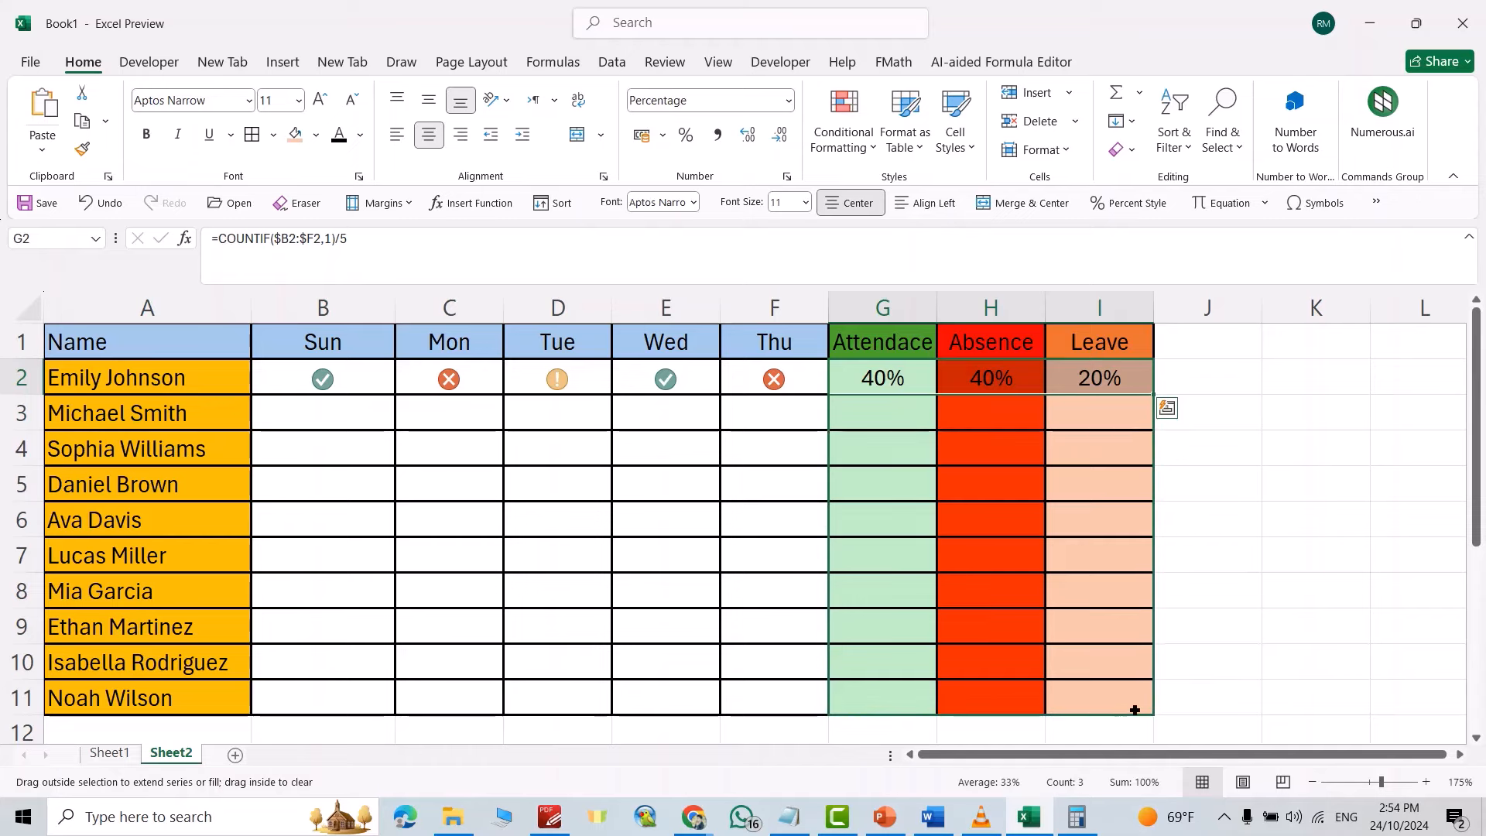
Step: Fill the percentage formulas down to row 11 and enter Sophia's week as 1, 1, 0, -1, 1
click(1315, 448)
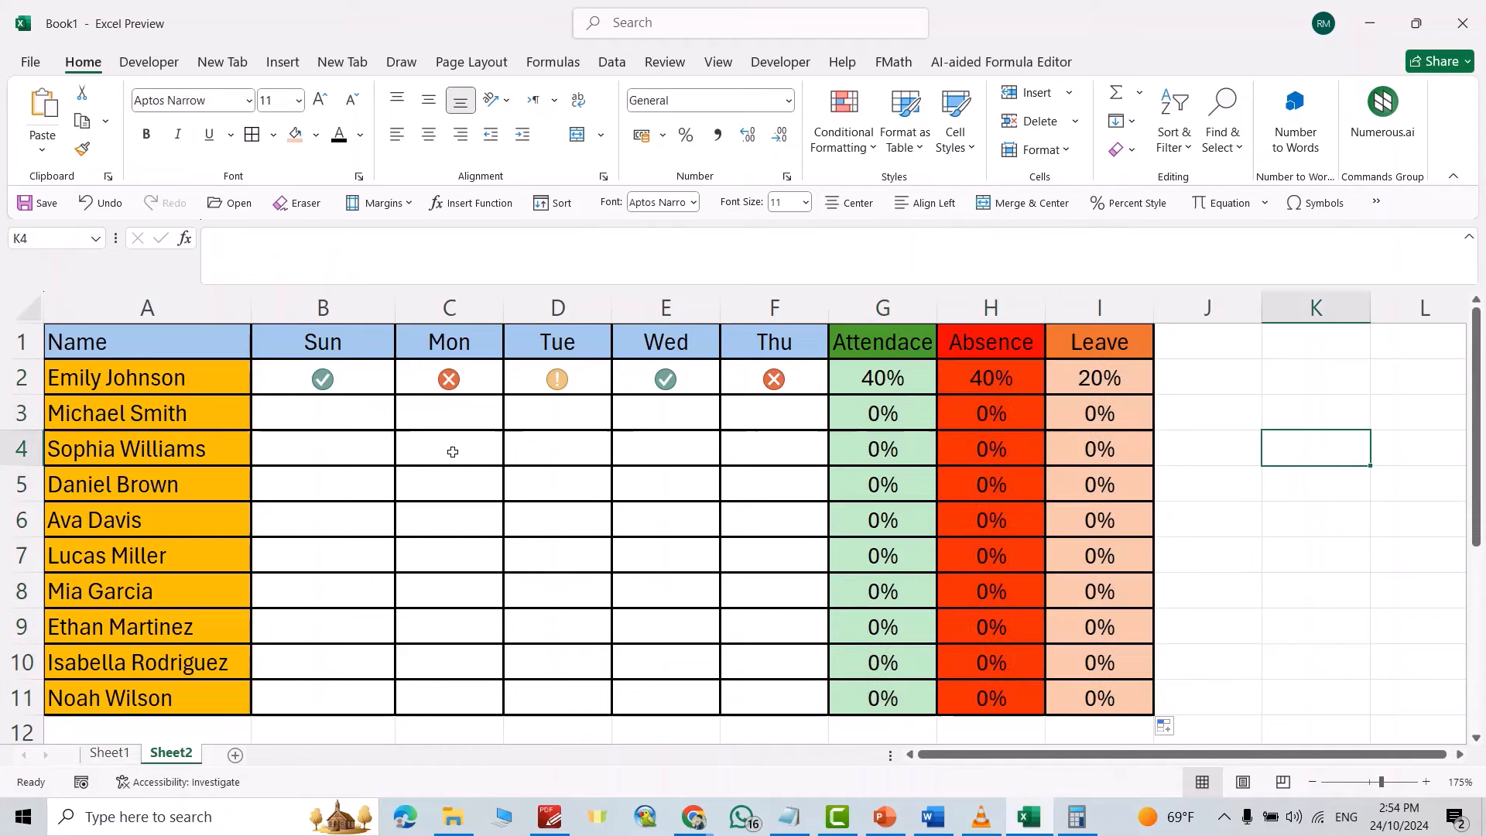
click(323, 448)
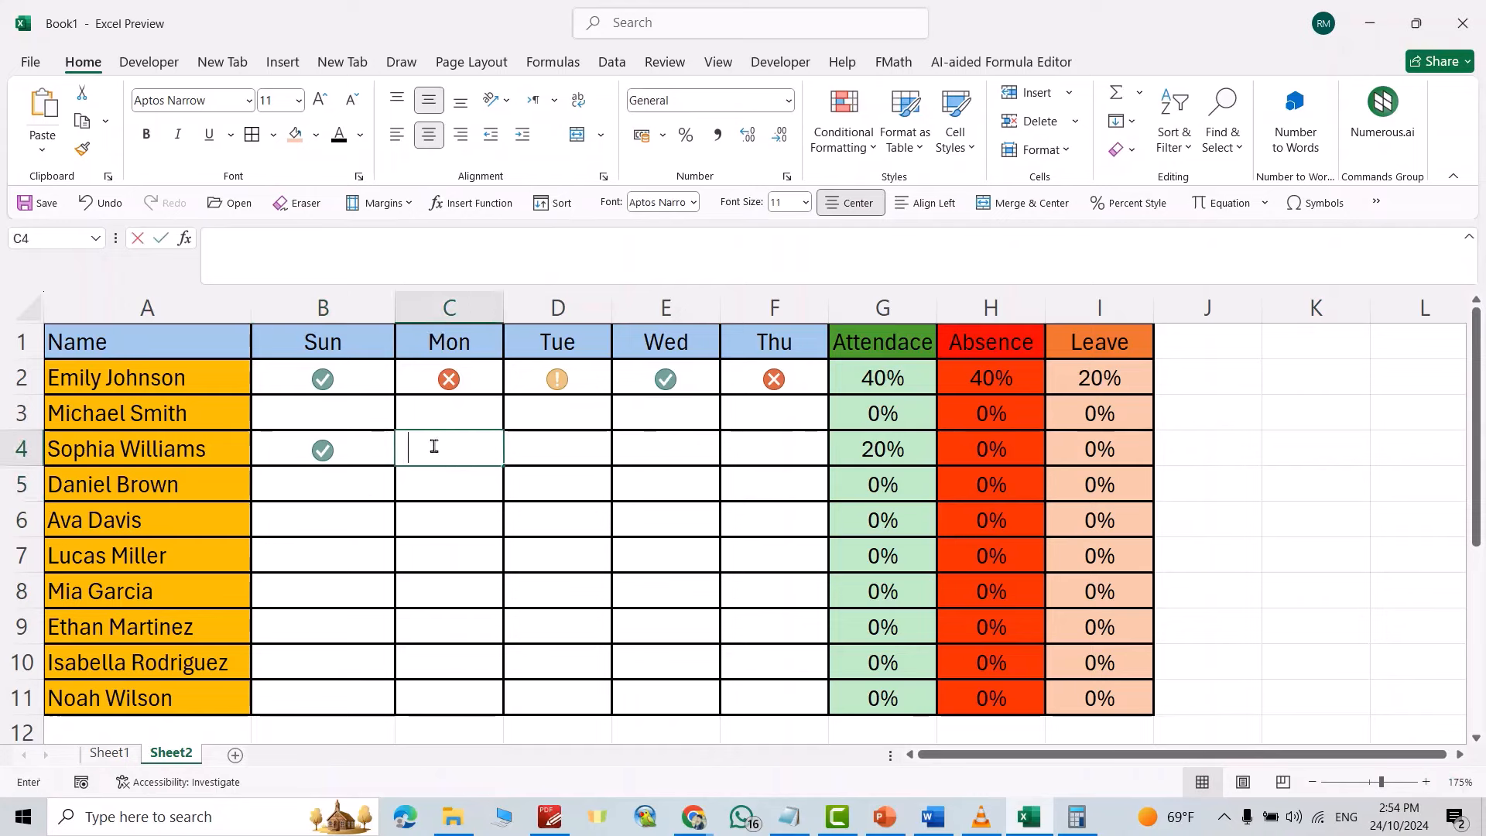
text(0)
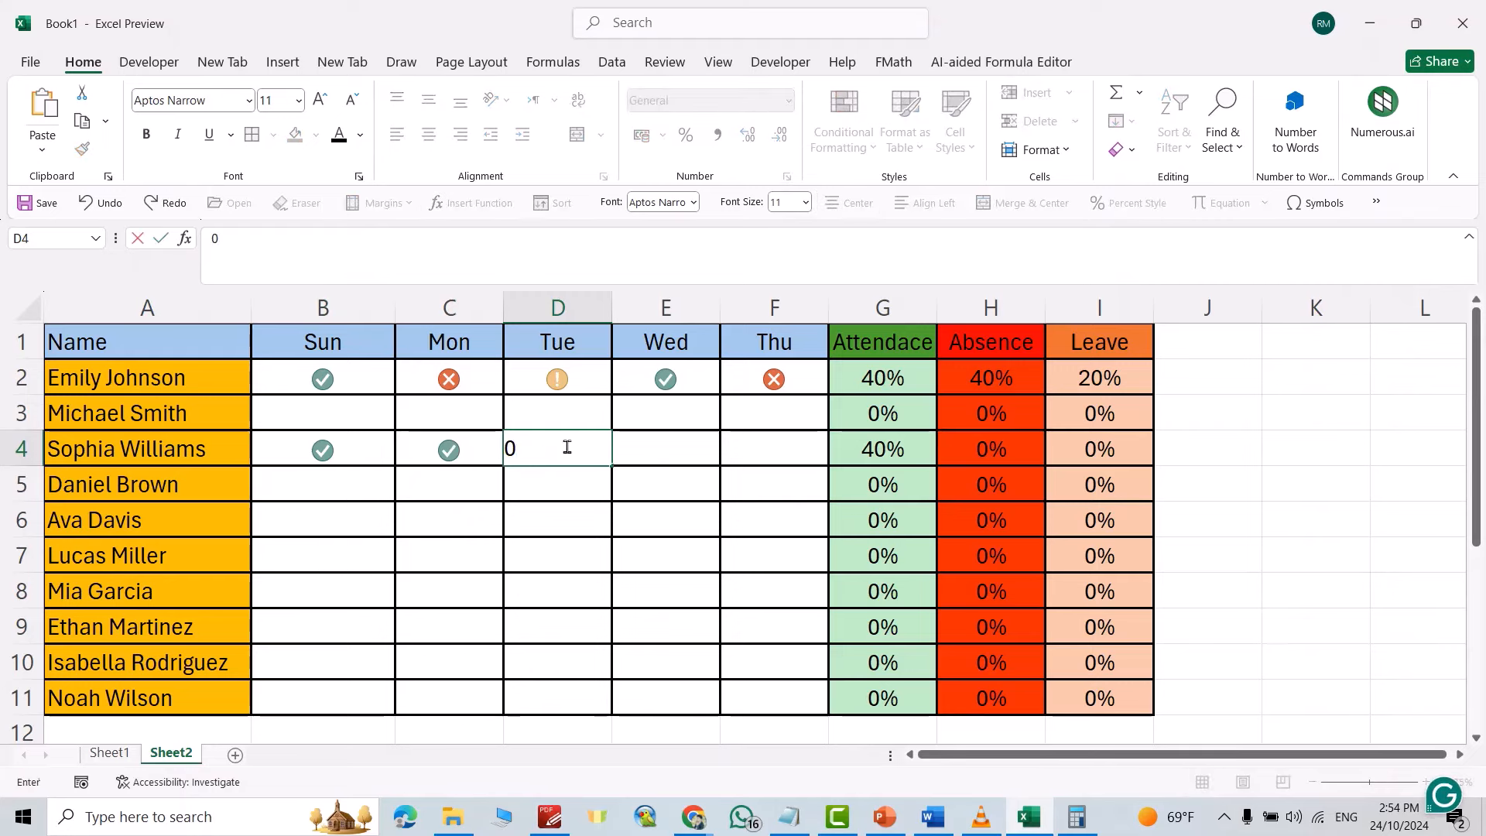
key(Enter)
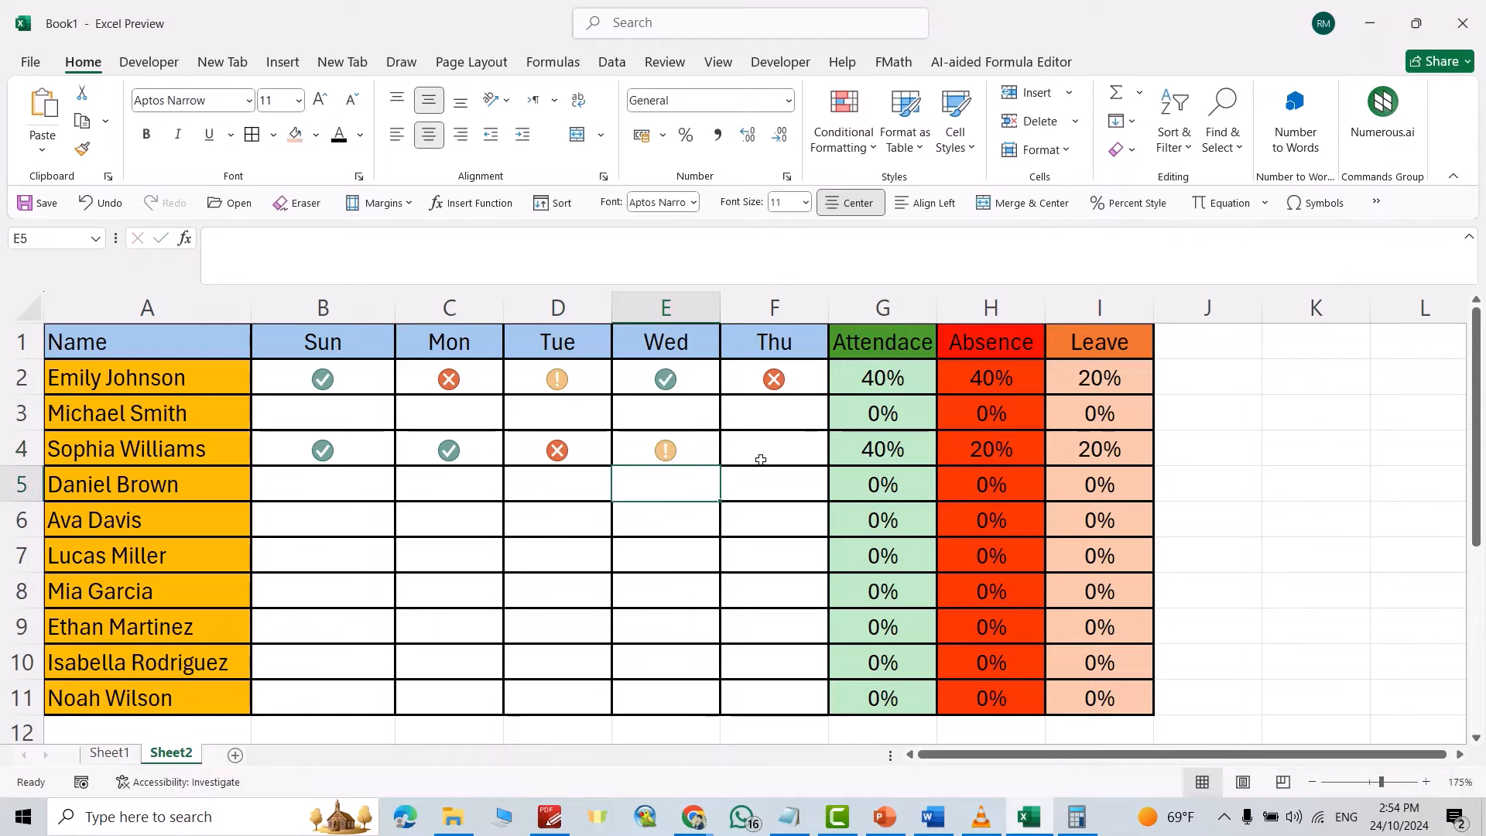
click(767, 448)
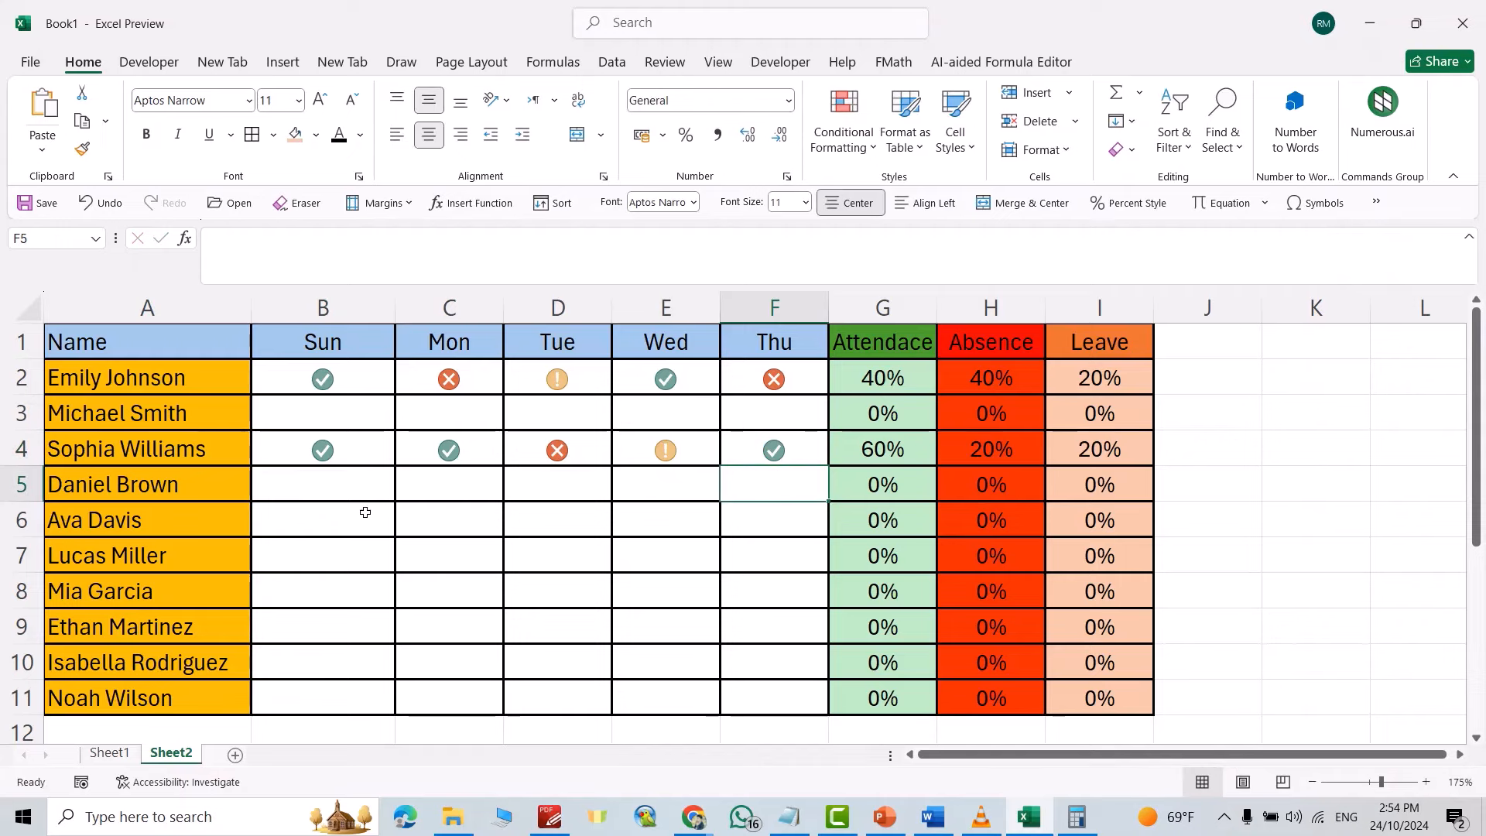
text(1)
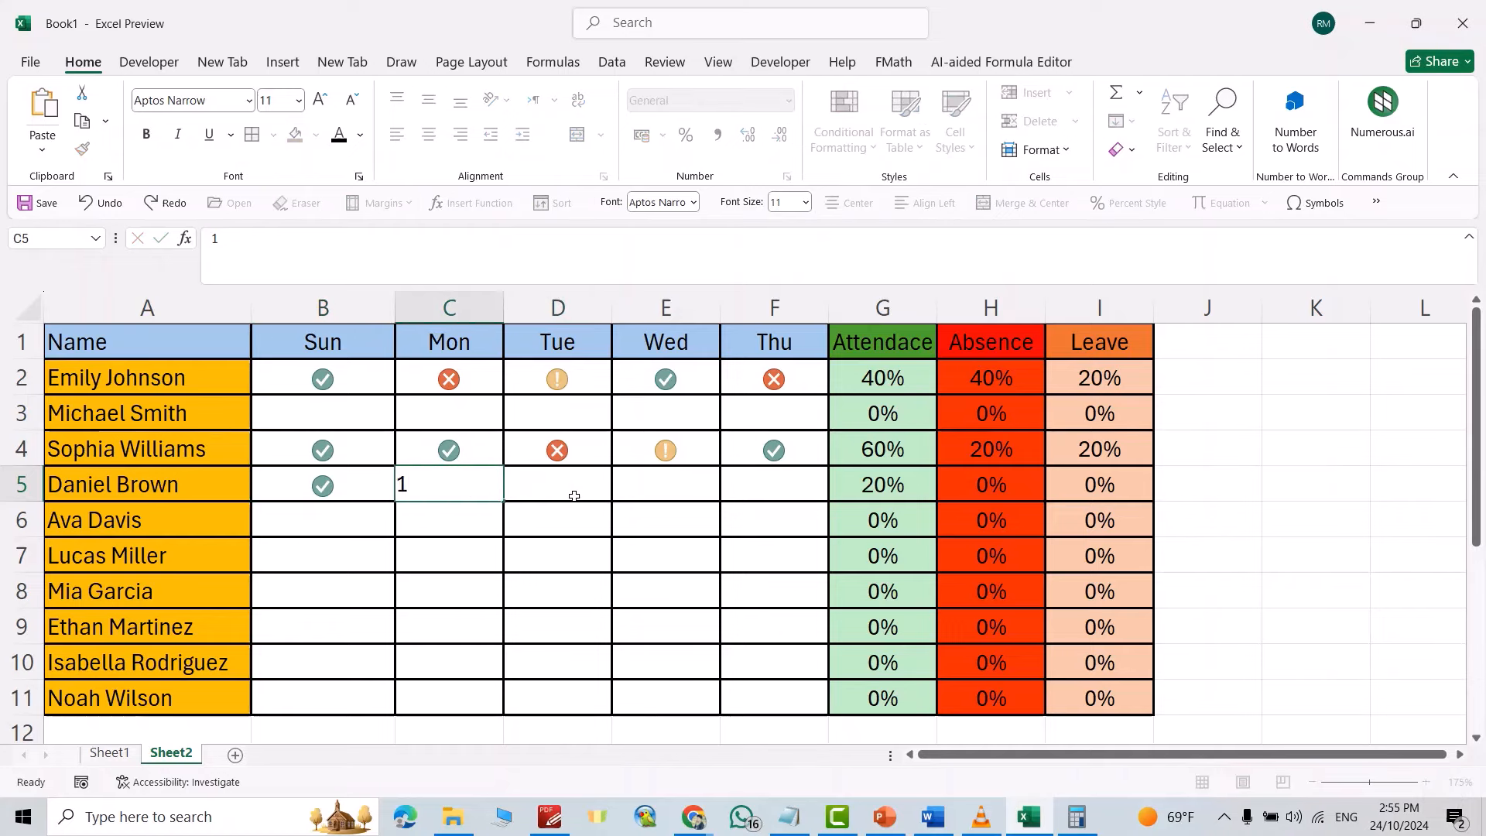
text(1)
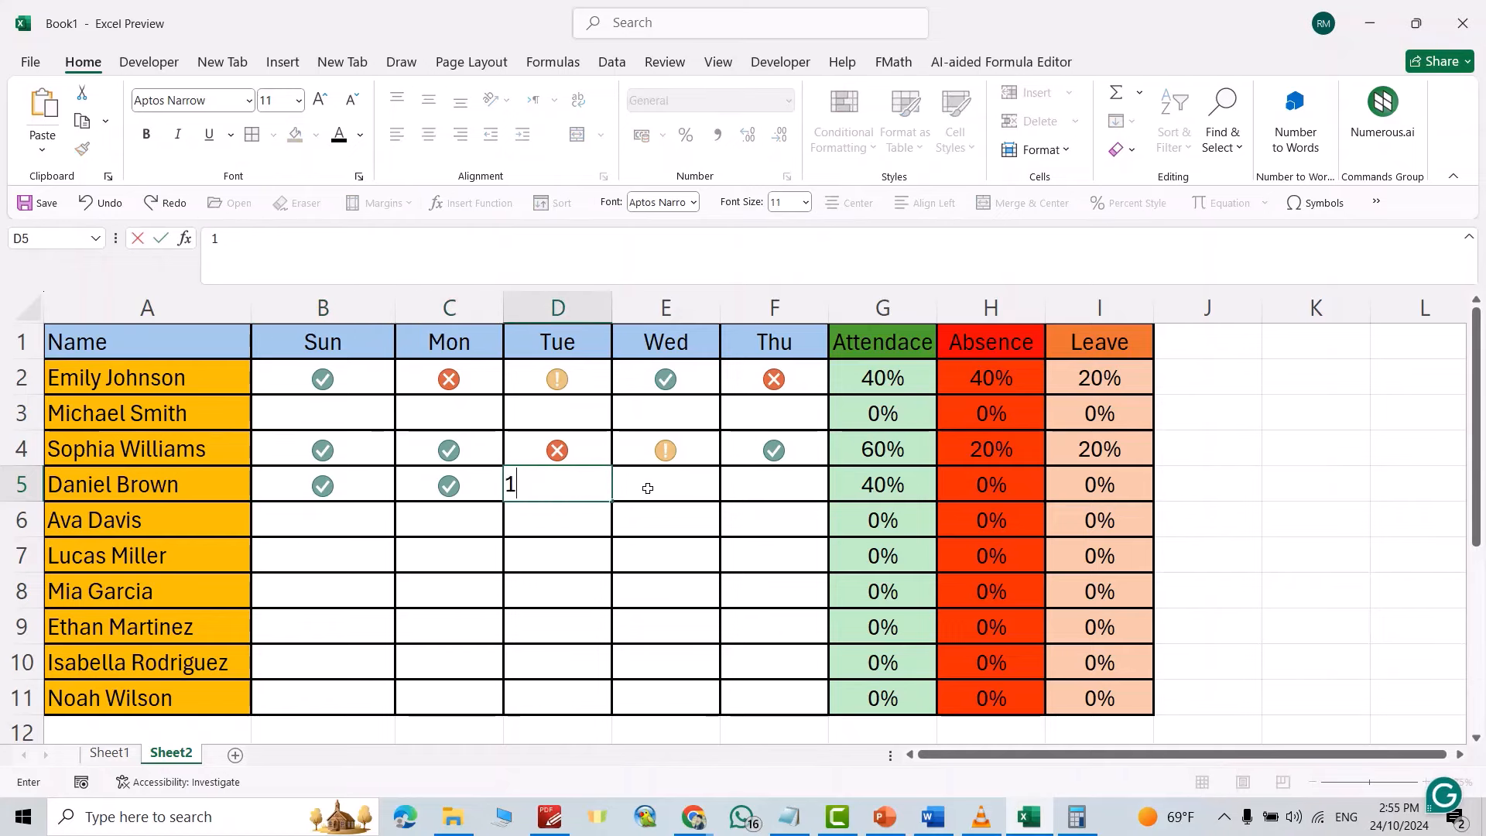
key(Enter)
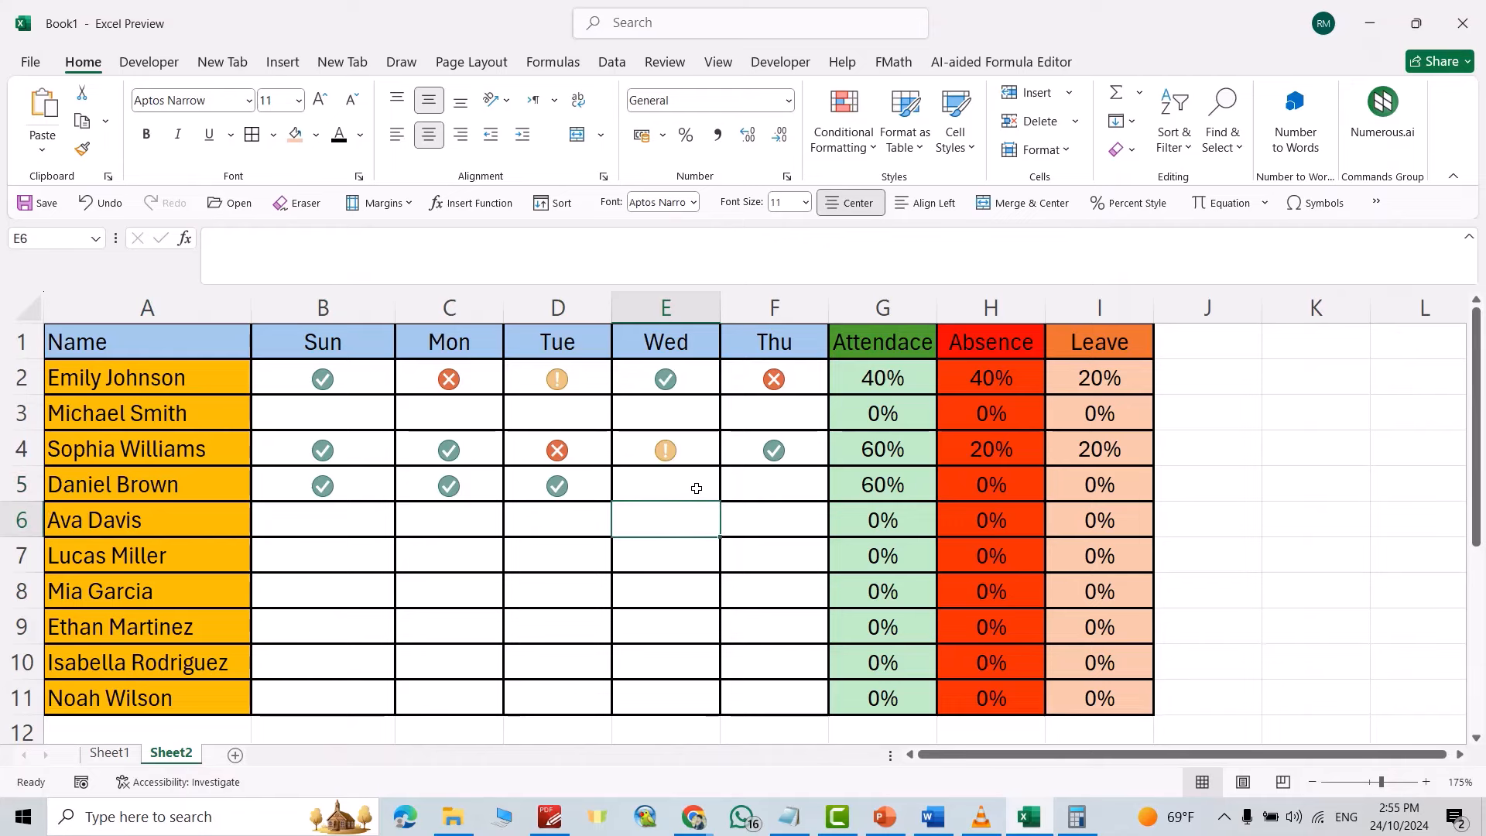
text(1)
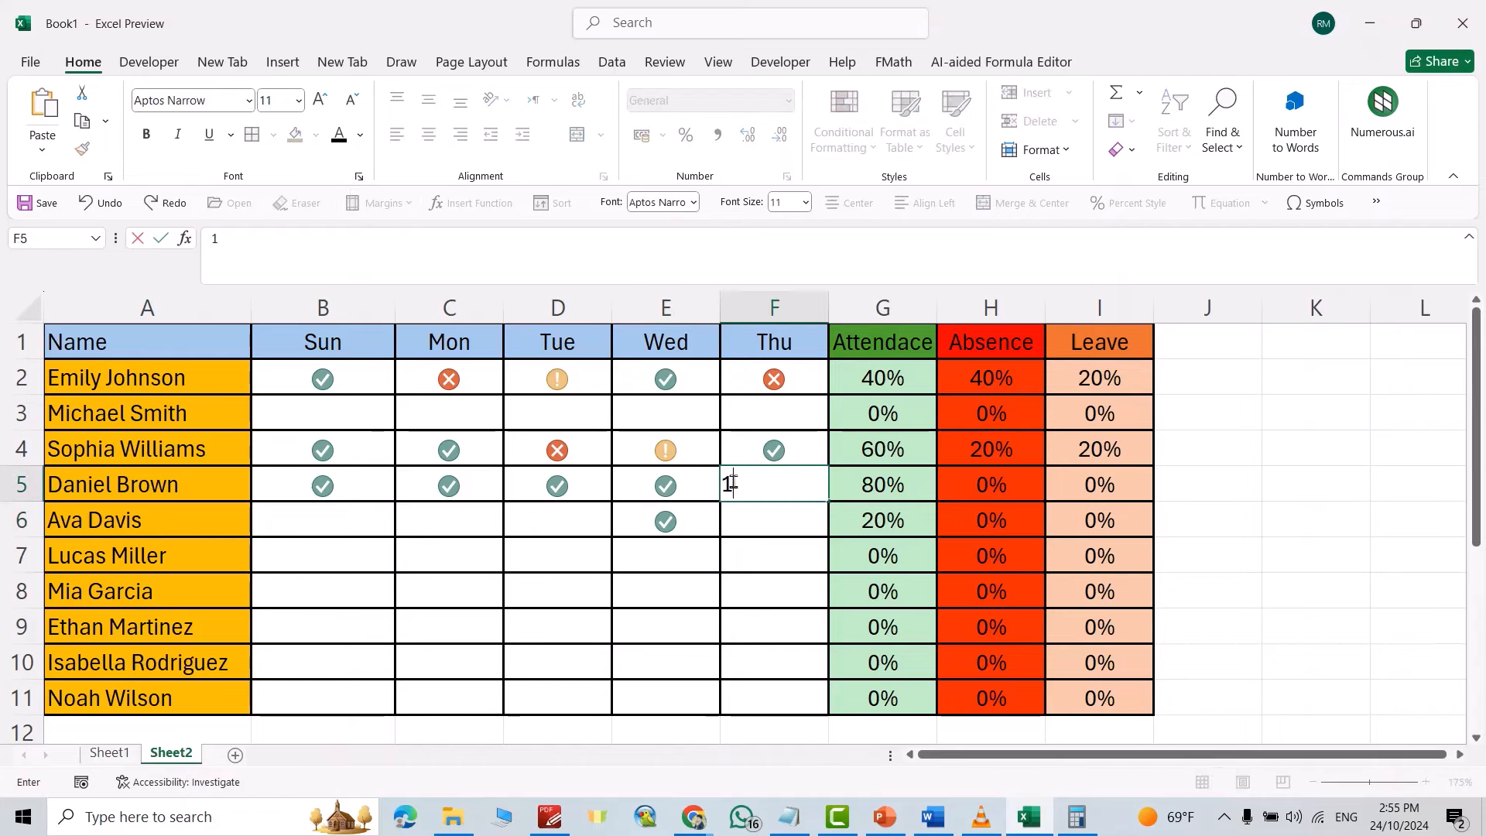
key(Enter)
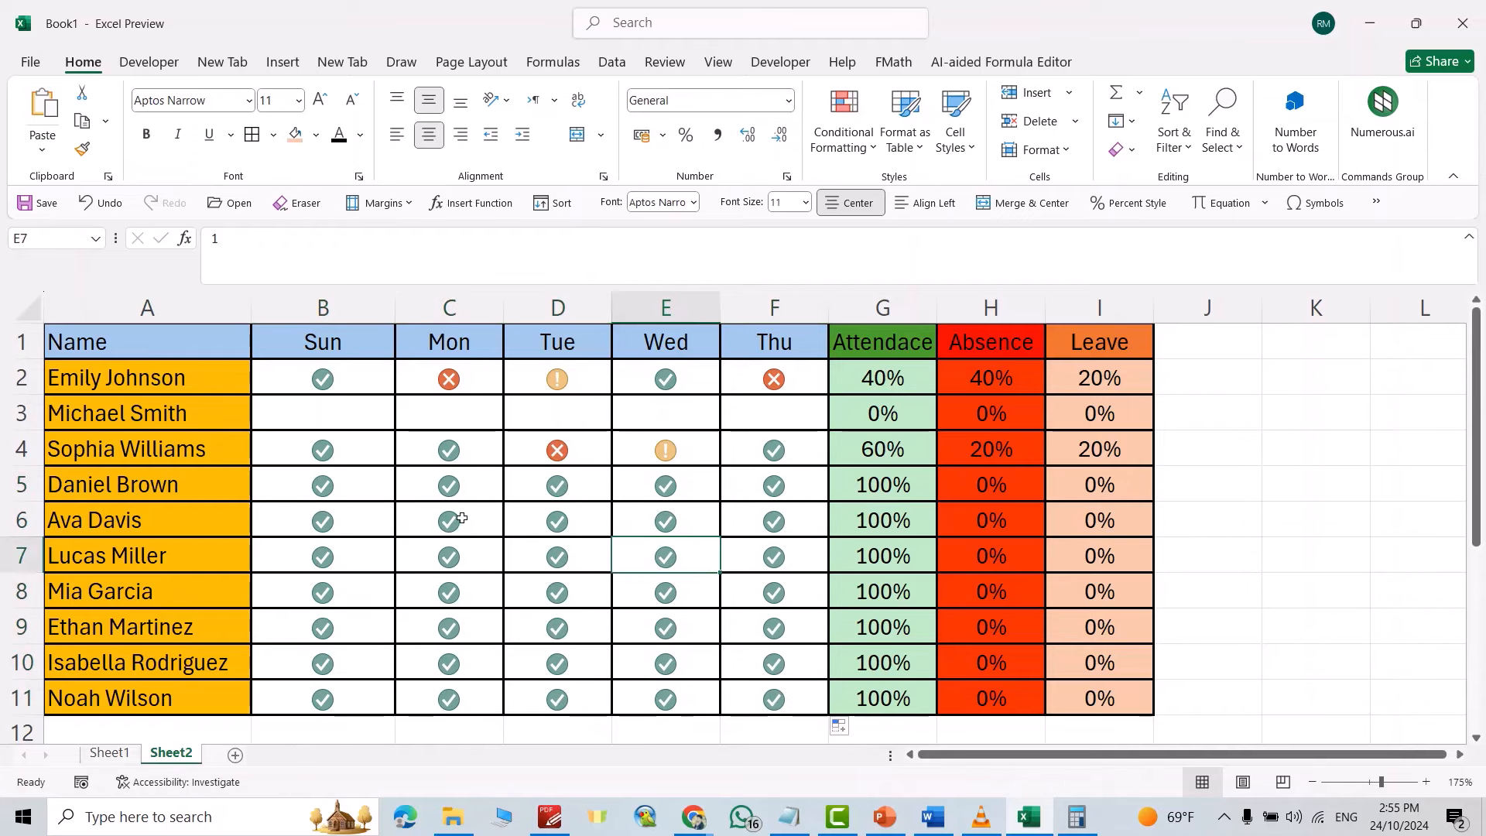
click(449, 520)
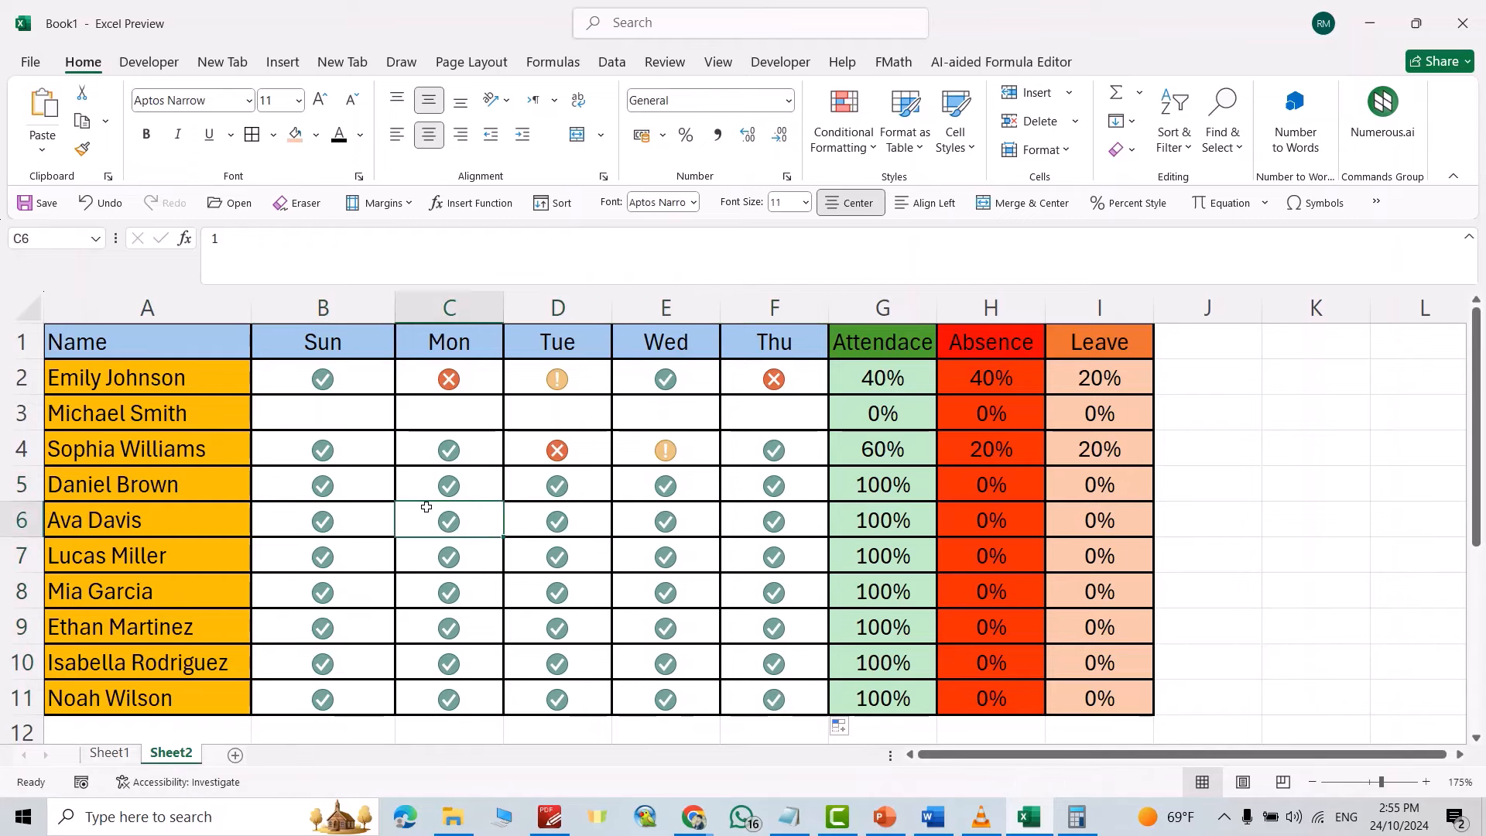
click(449, 521)
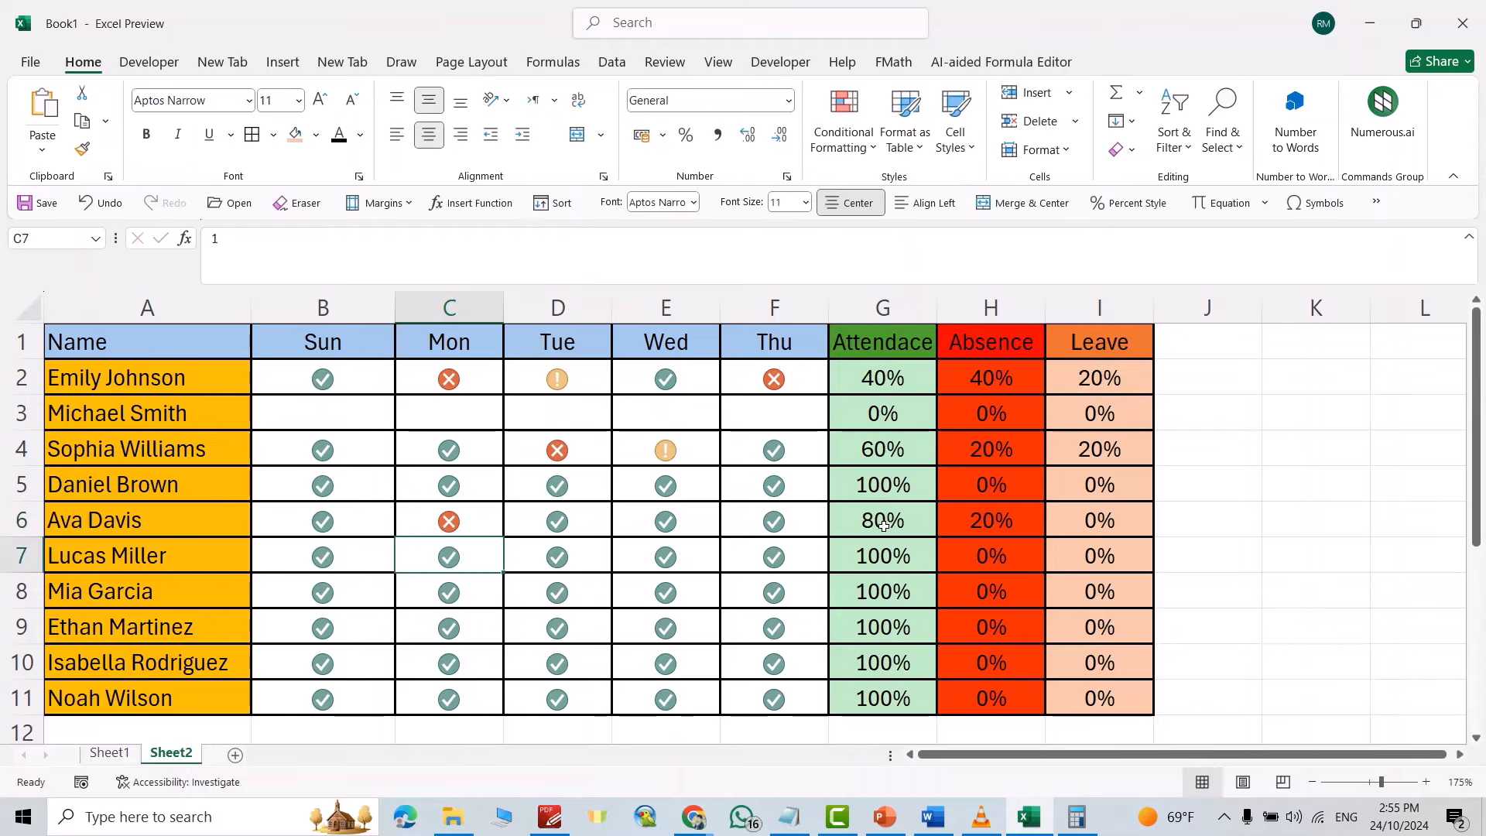
mouse_move(851, 520)
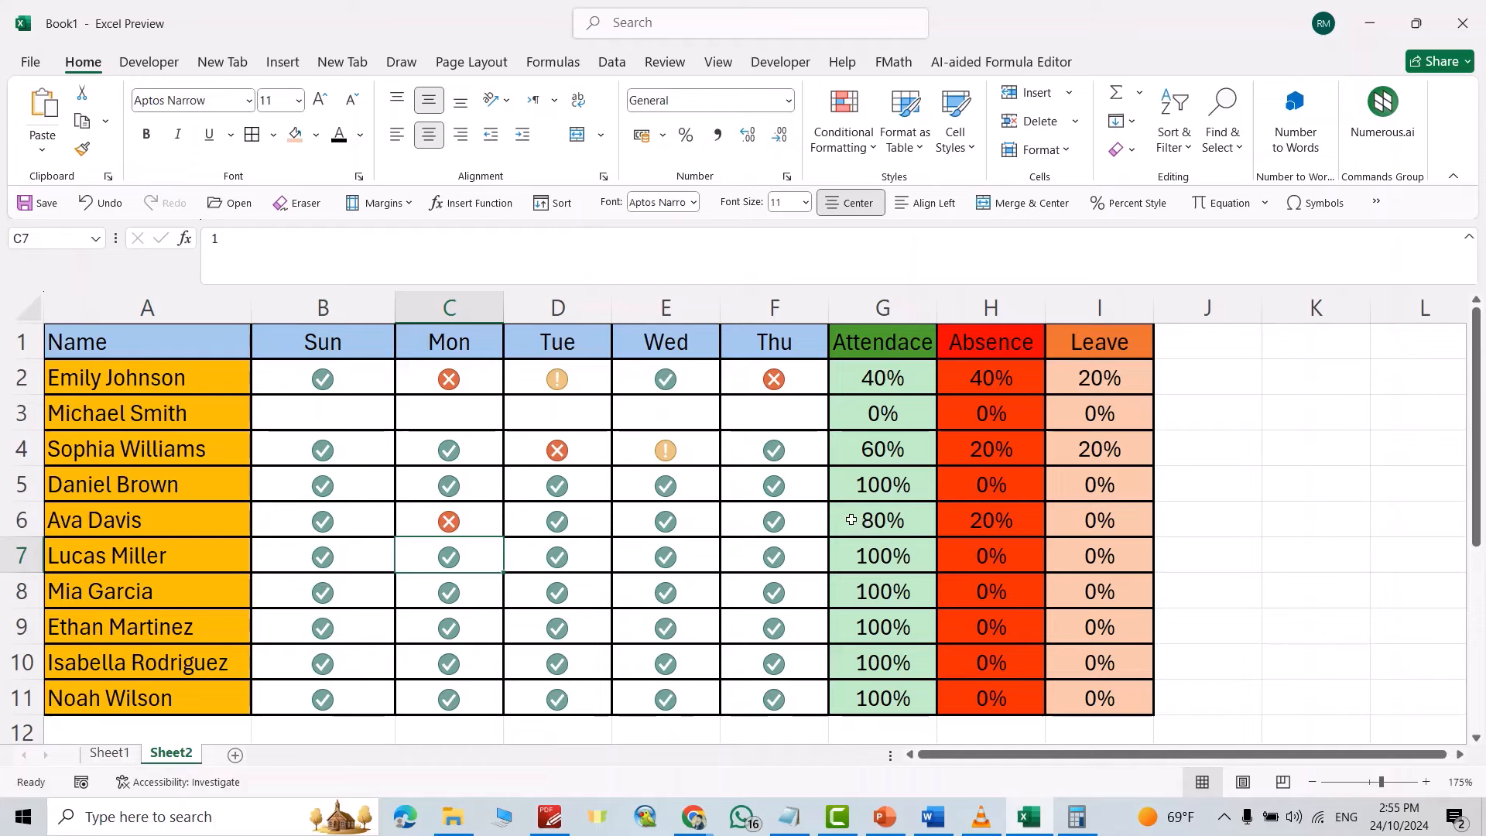